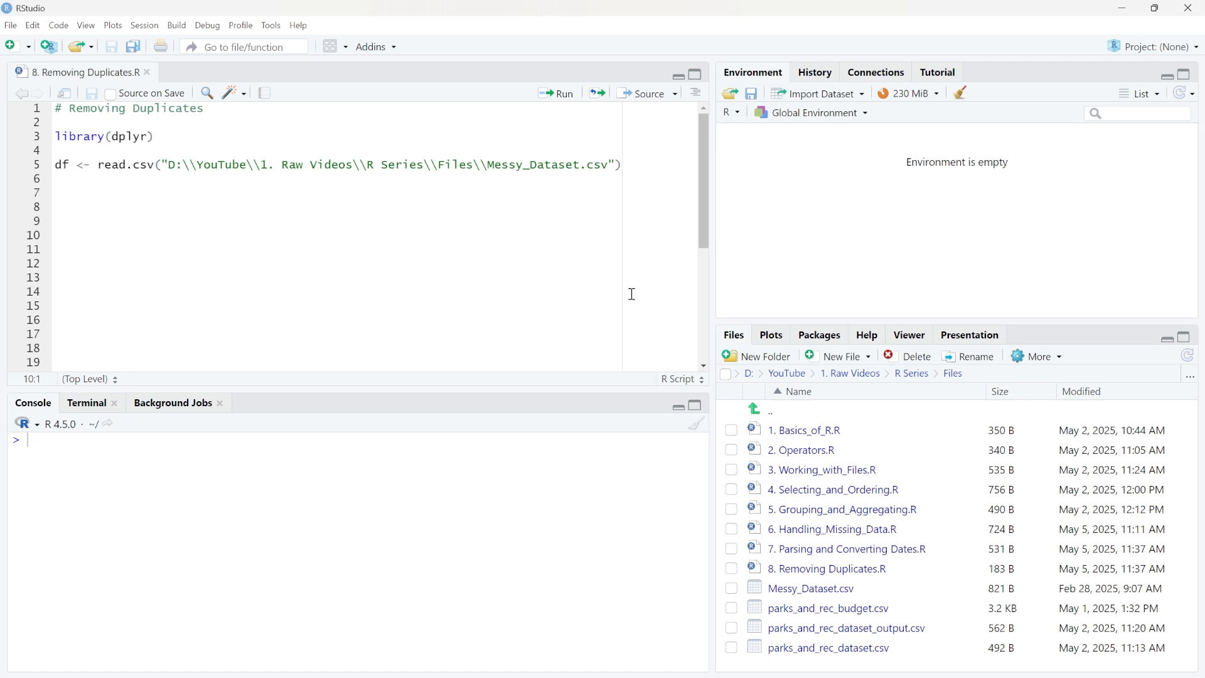
Step: Run the whole script, loading dplyr and reading Messy_Dataset.csv into df (12 obs, 6 vars)
double_click(546, 164)
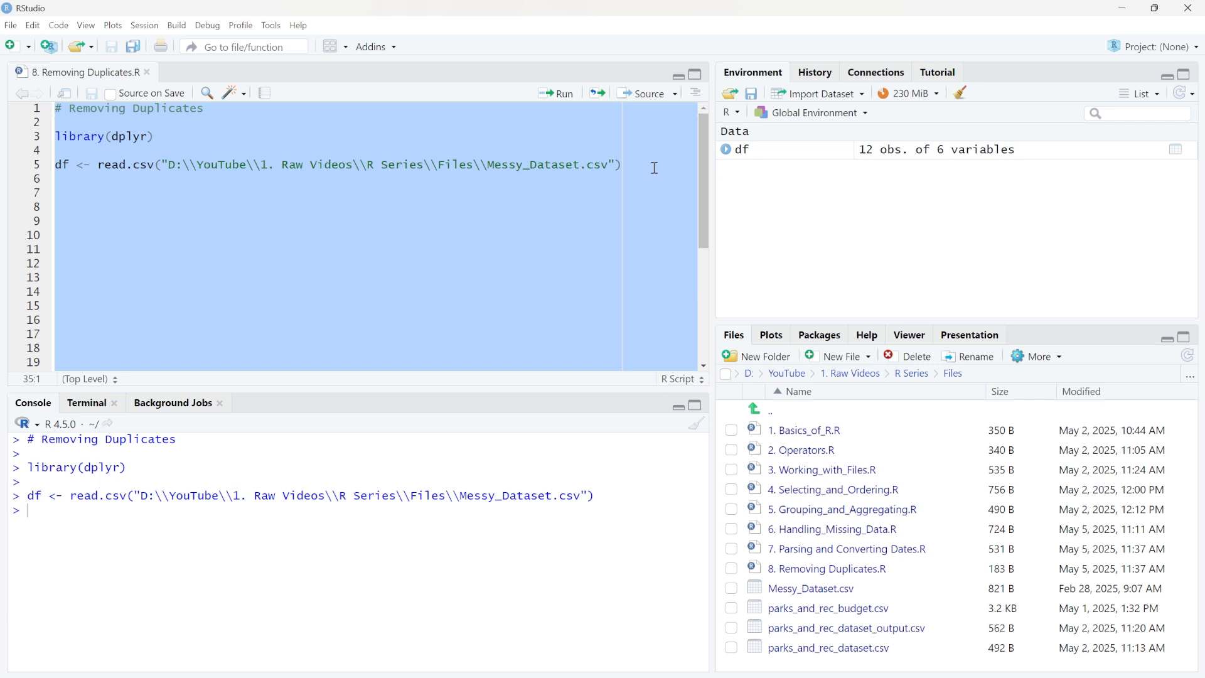
mouse_move(1178, 156)
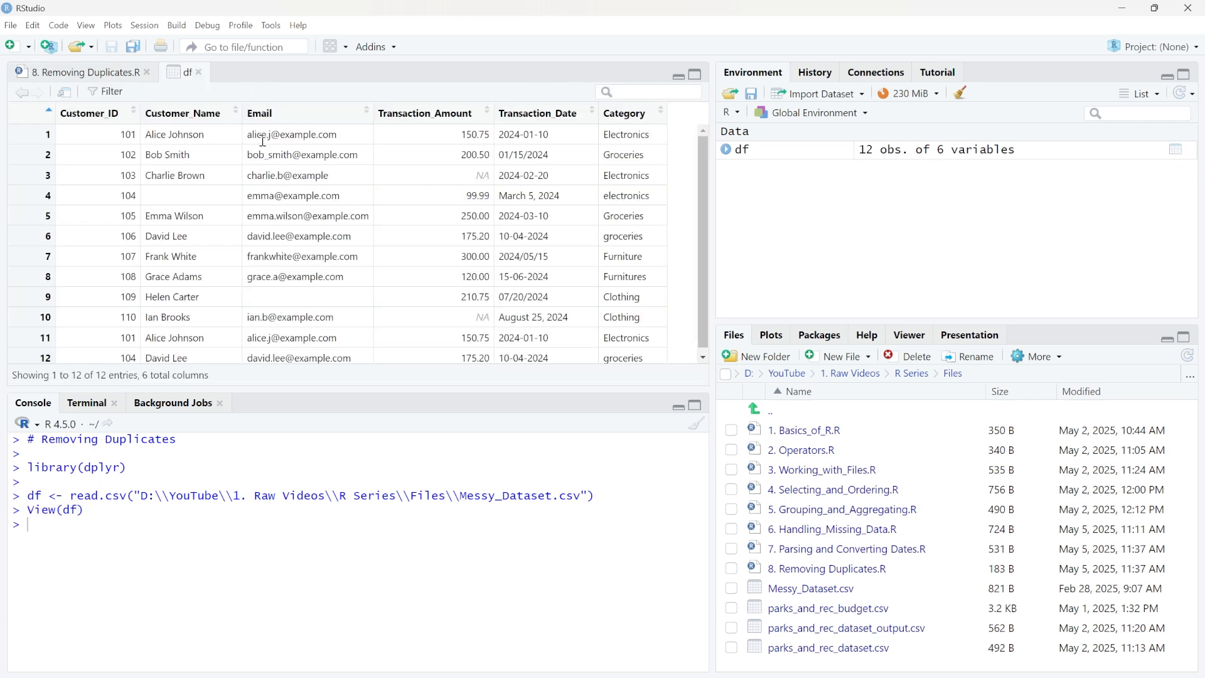
mouse_move(382, 307)
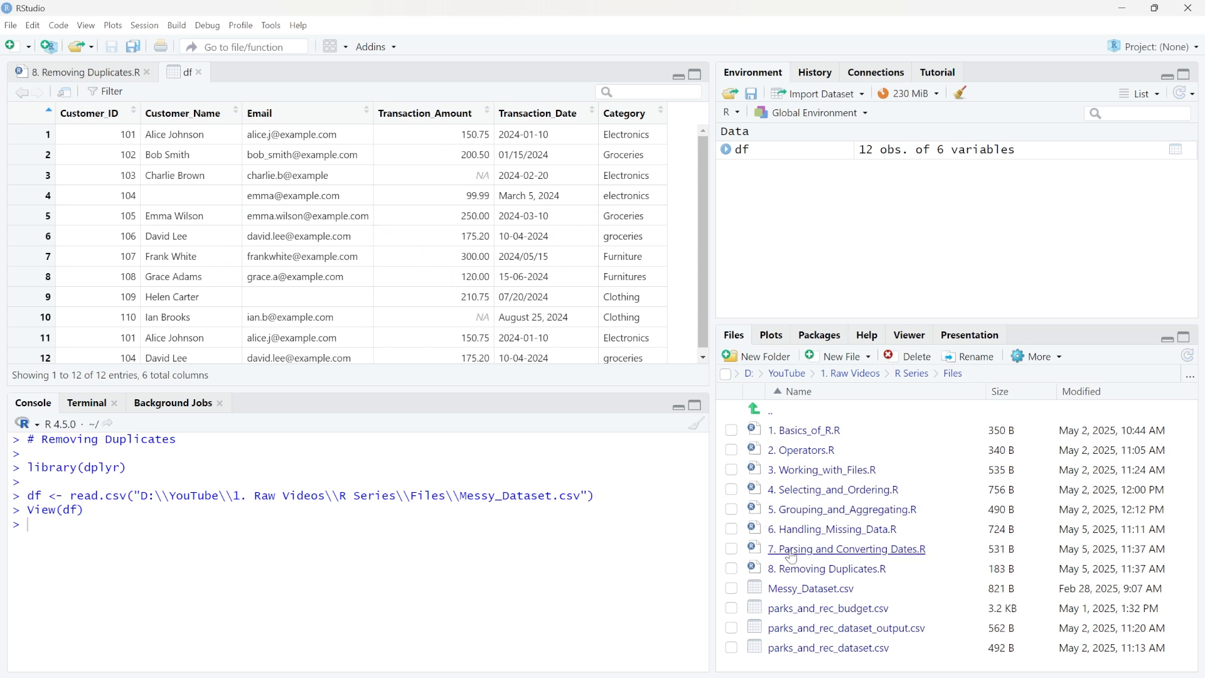
mouse_move(833, 528)
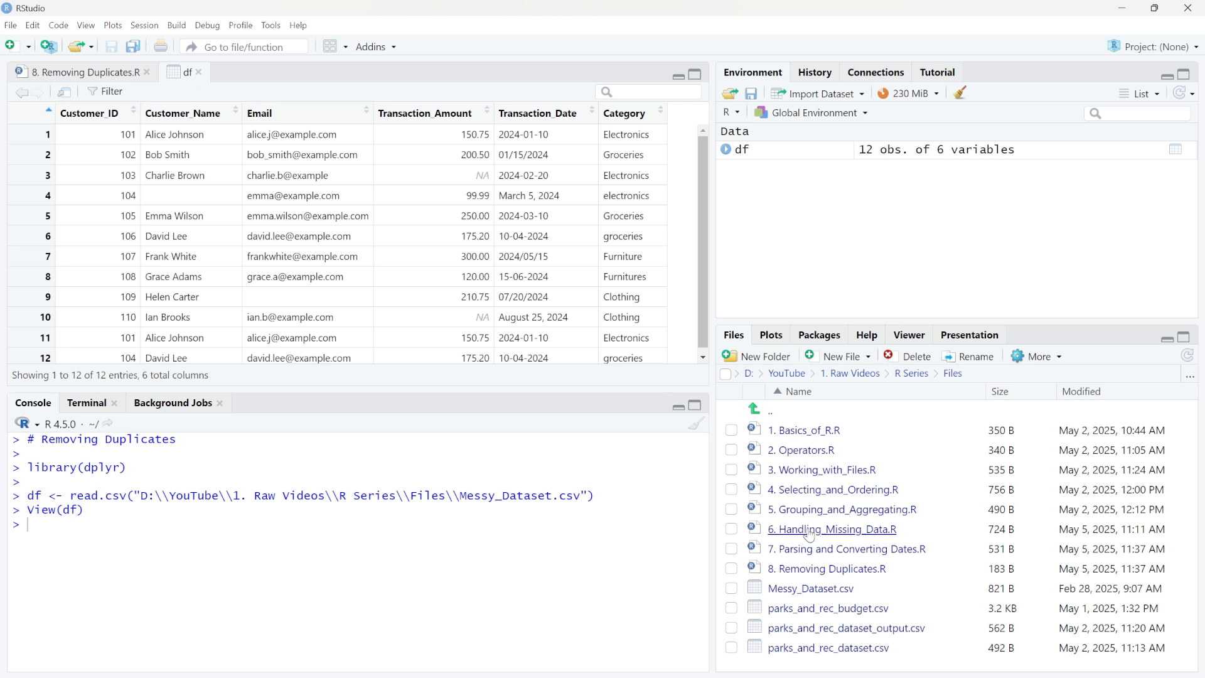
mouse_move(217, 260)
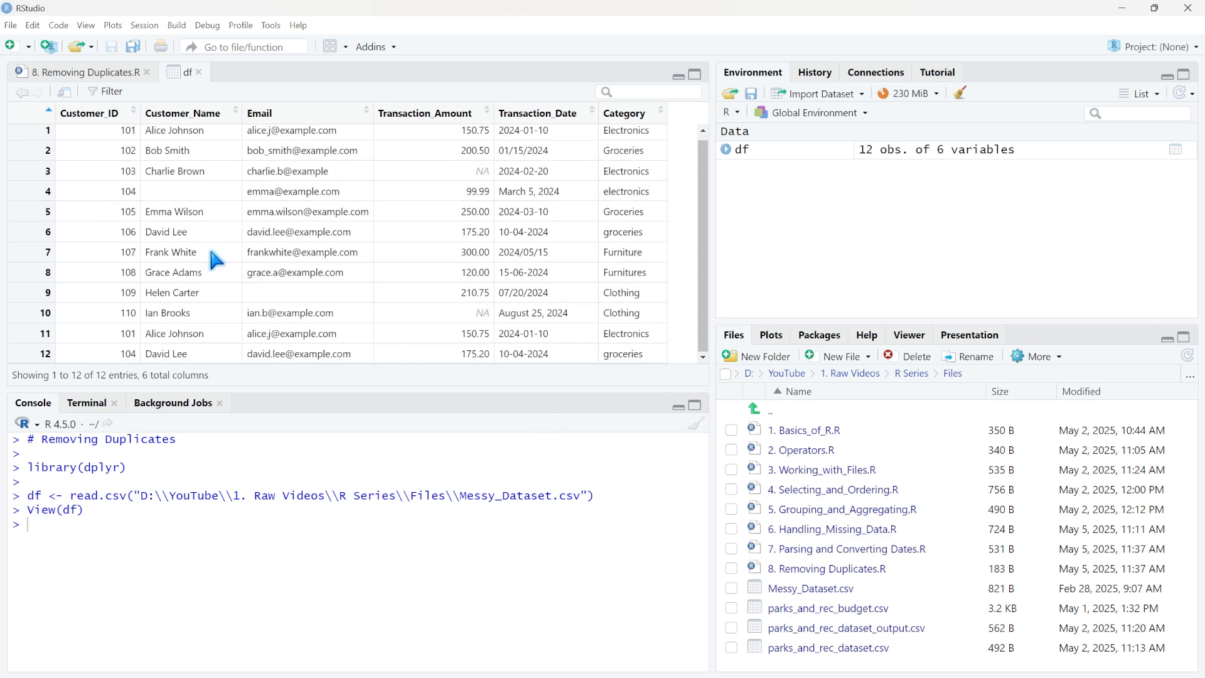
Step: Highlight the duplicated Alice Johnson and David Lee records in the df viewer
left_click(125, 332)
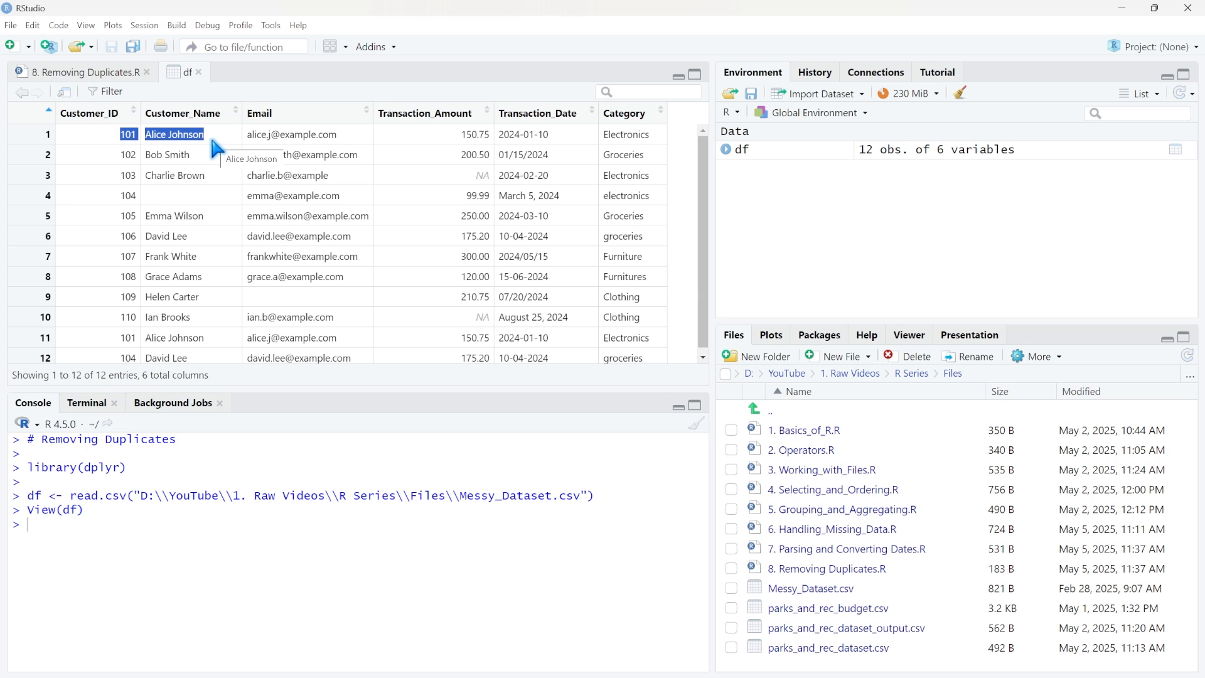
left_click(128, 196)
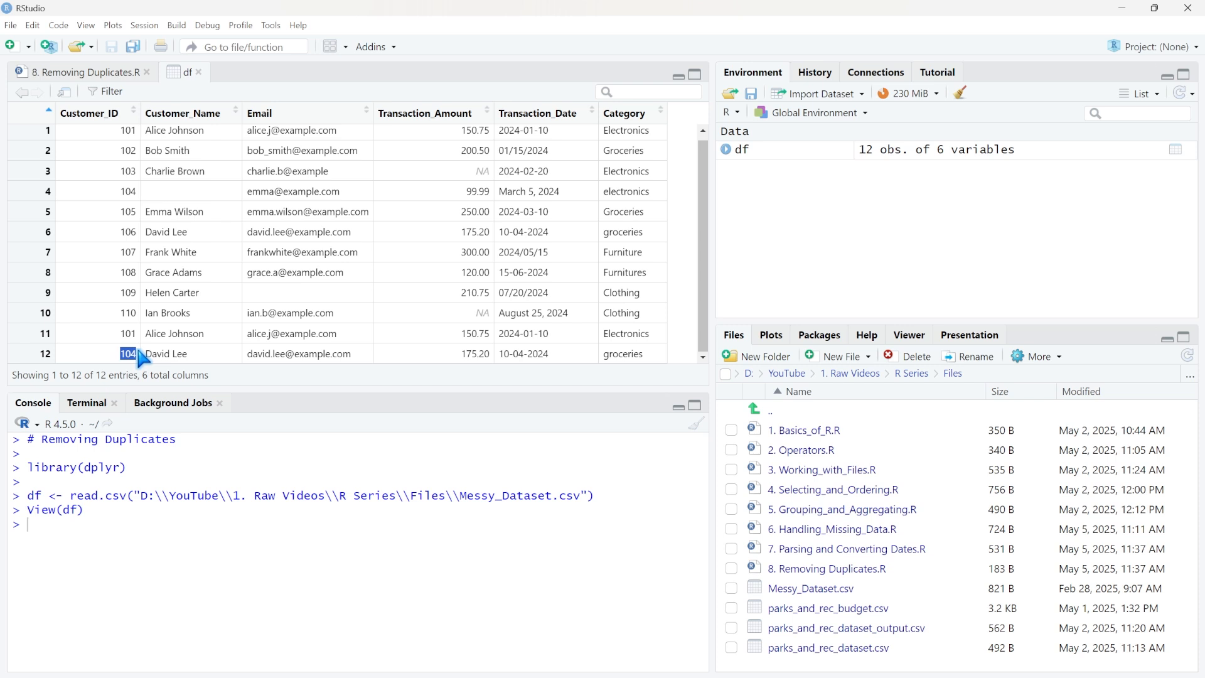
mouse_move(118, 240)
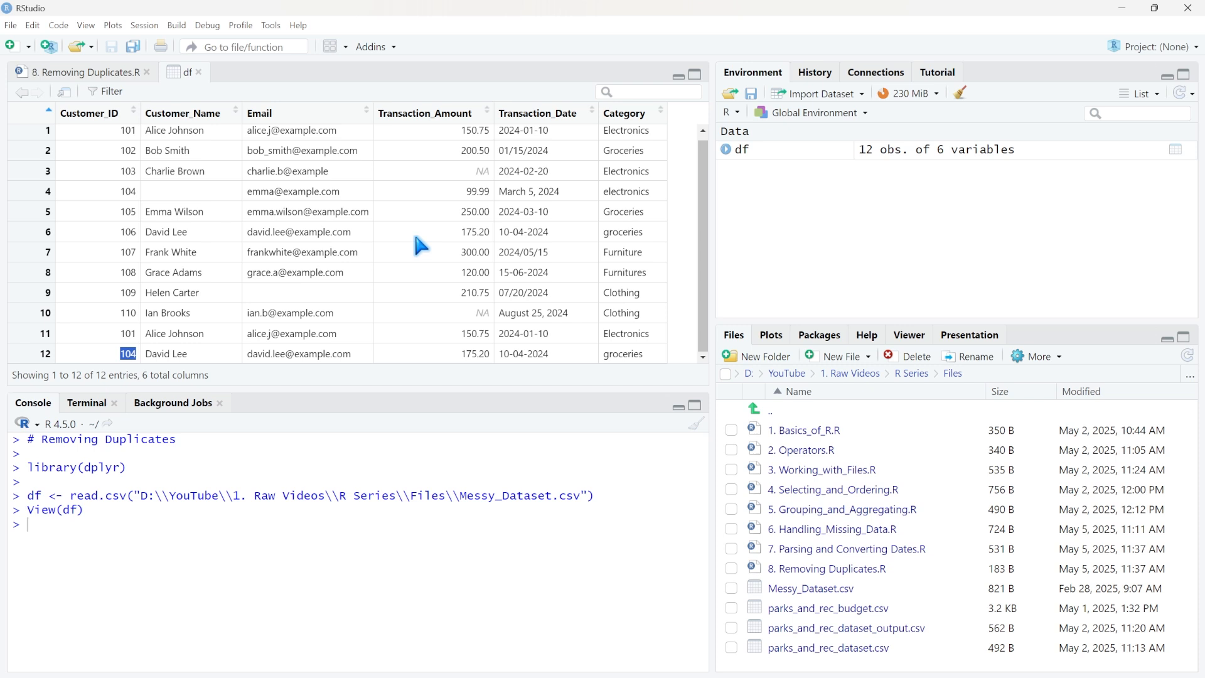
mouse_move(334, 321)
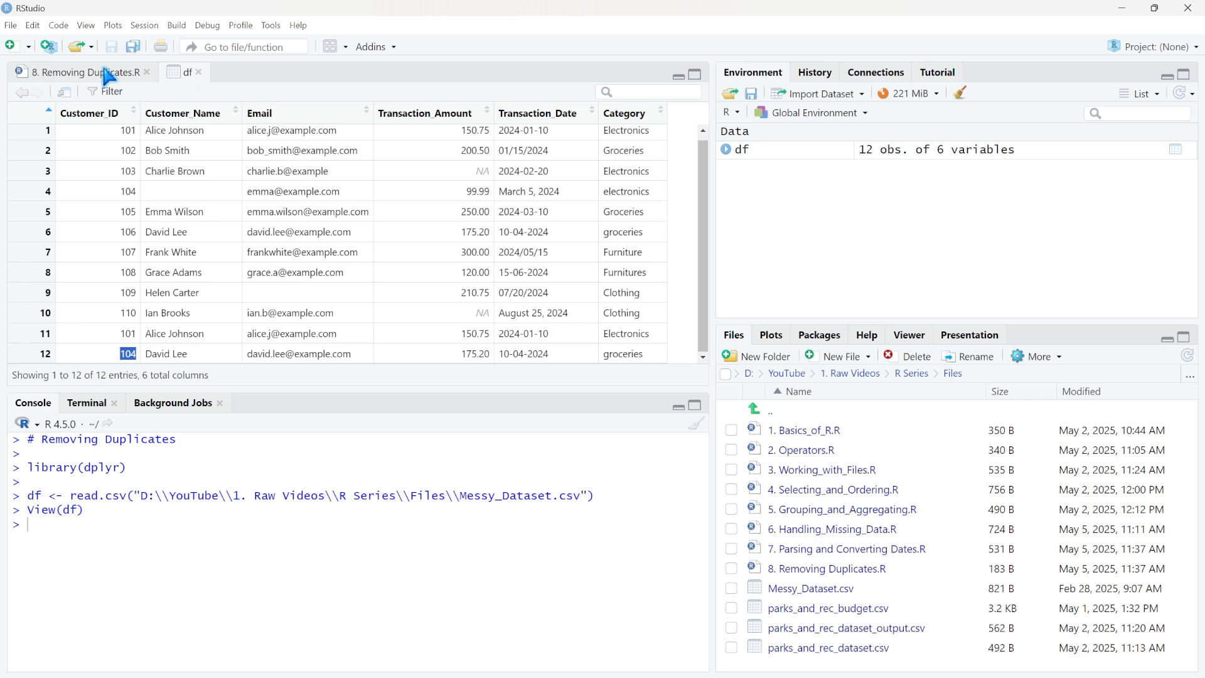
Step: Add df %>% distinct() on line 8 of the script to drop duplicate rows
left_click(83, 72)
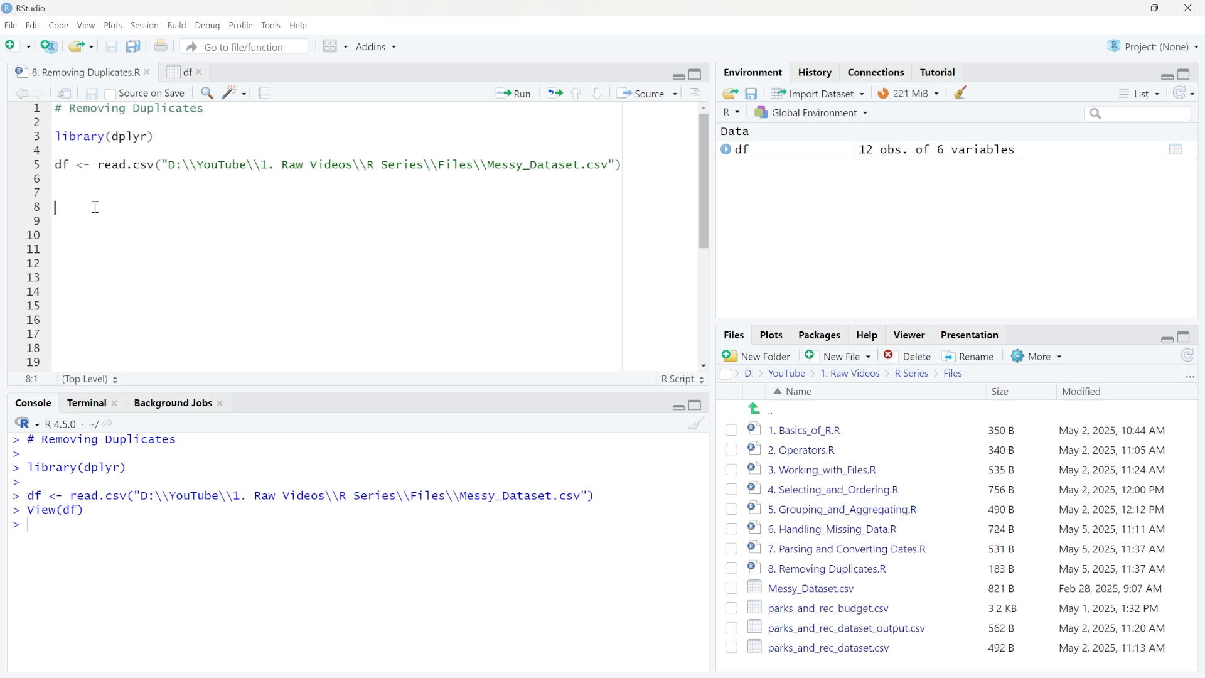
type("df %>%")
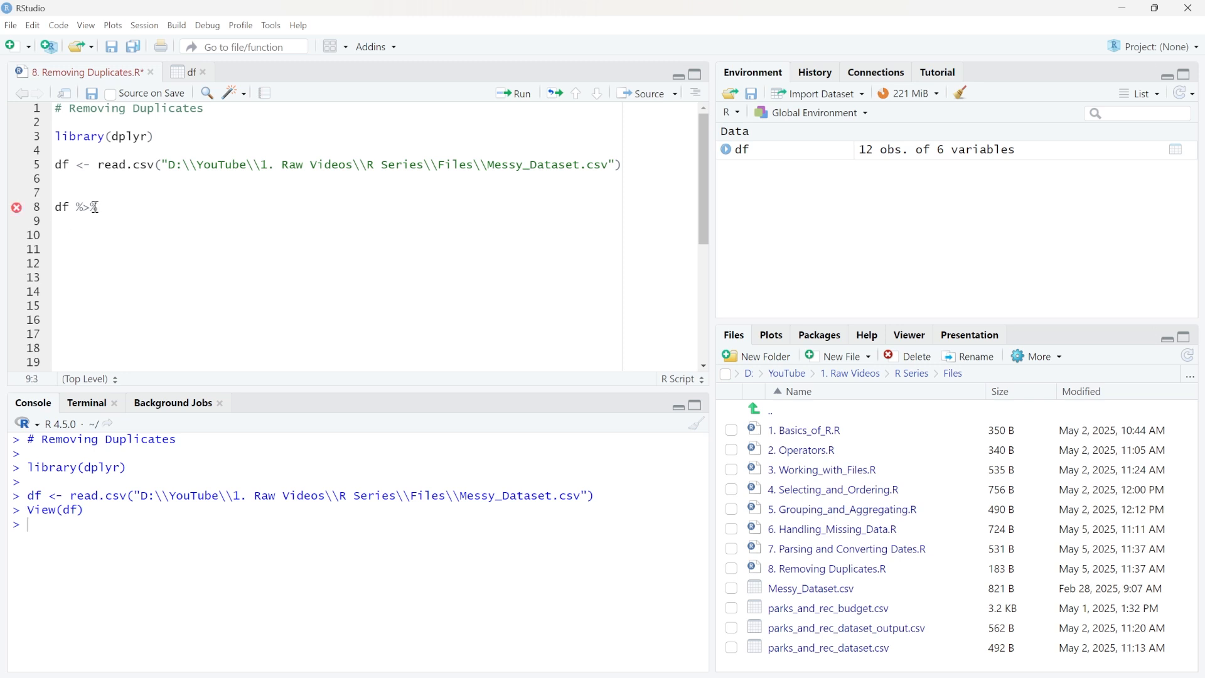
type("dist")
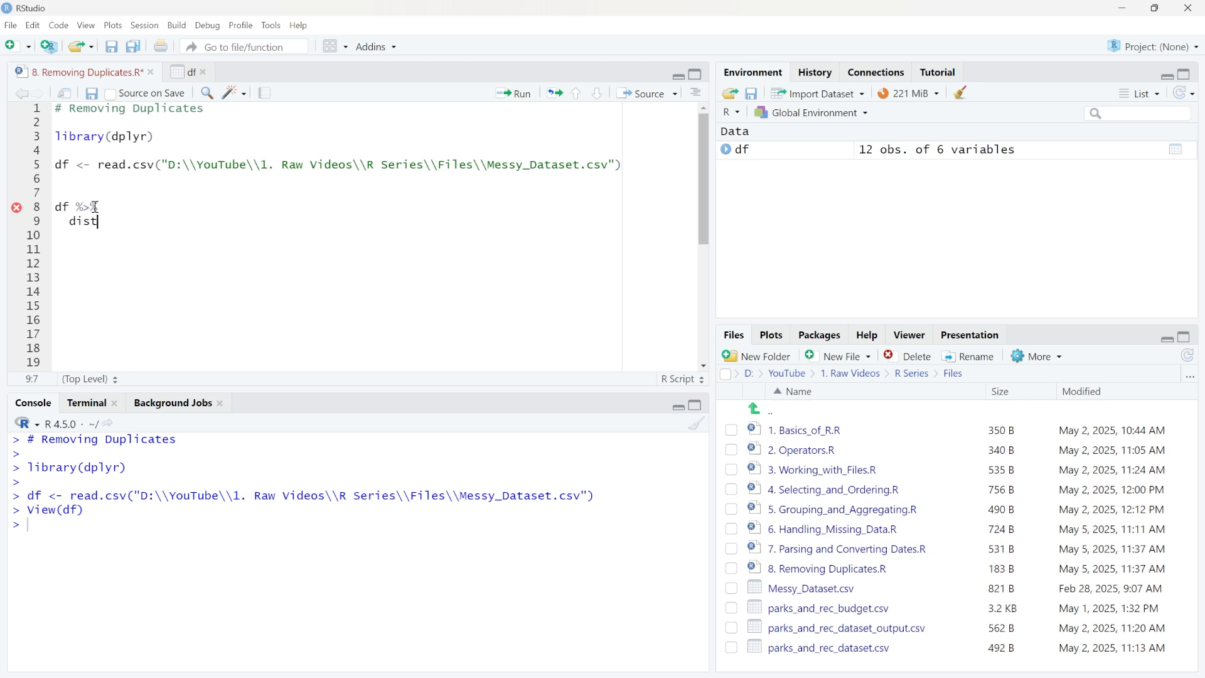
type("inct(")
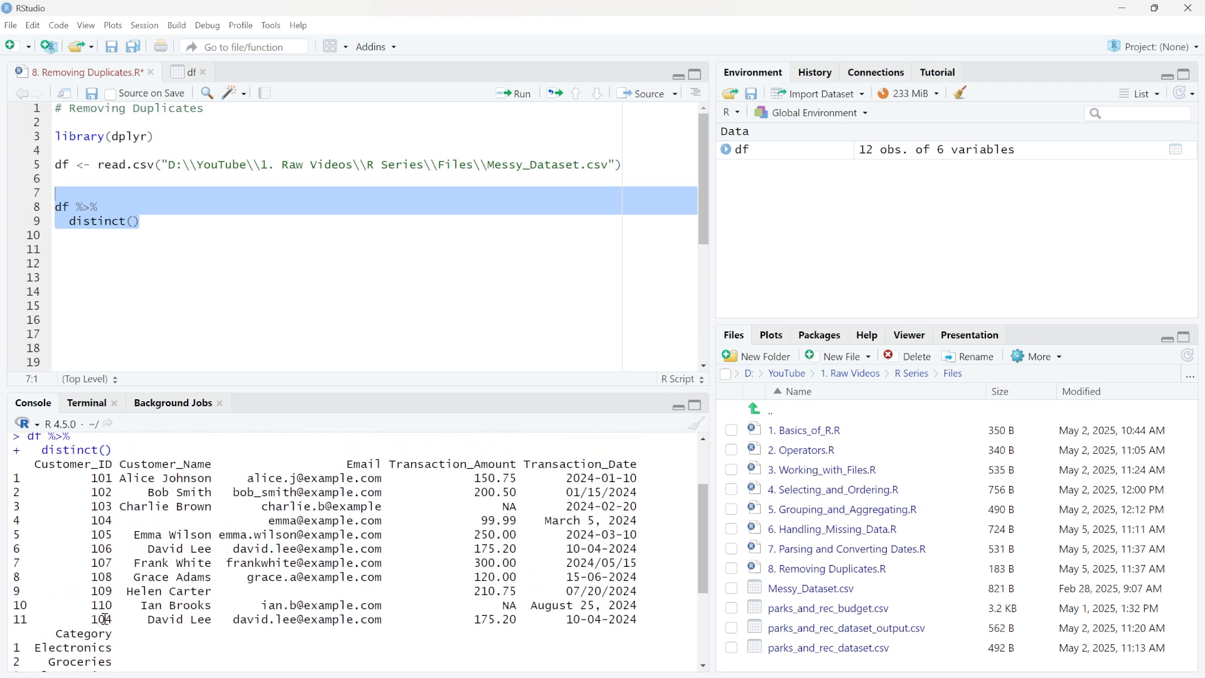
left_click(323, 520)
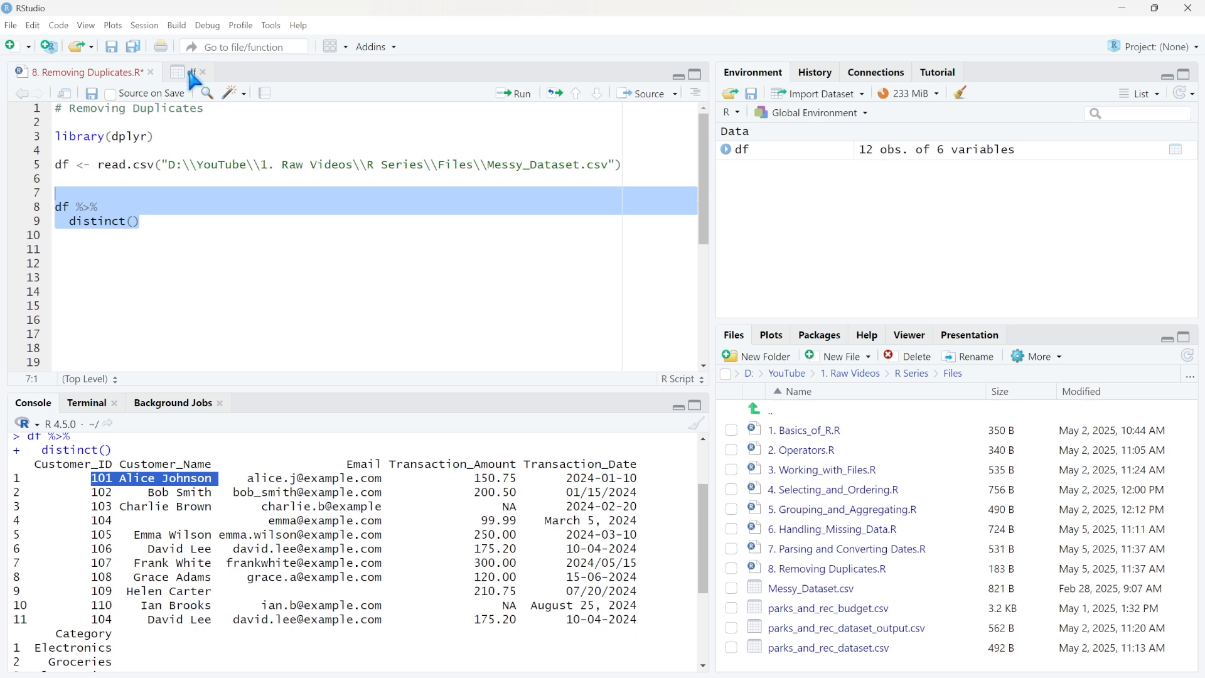
left_click(187, 71)
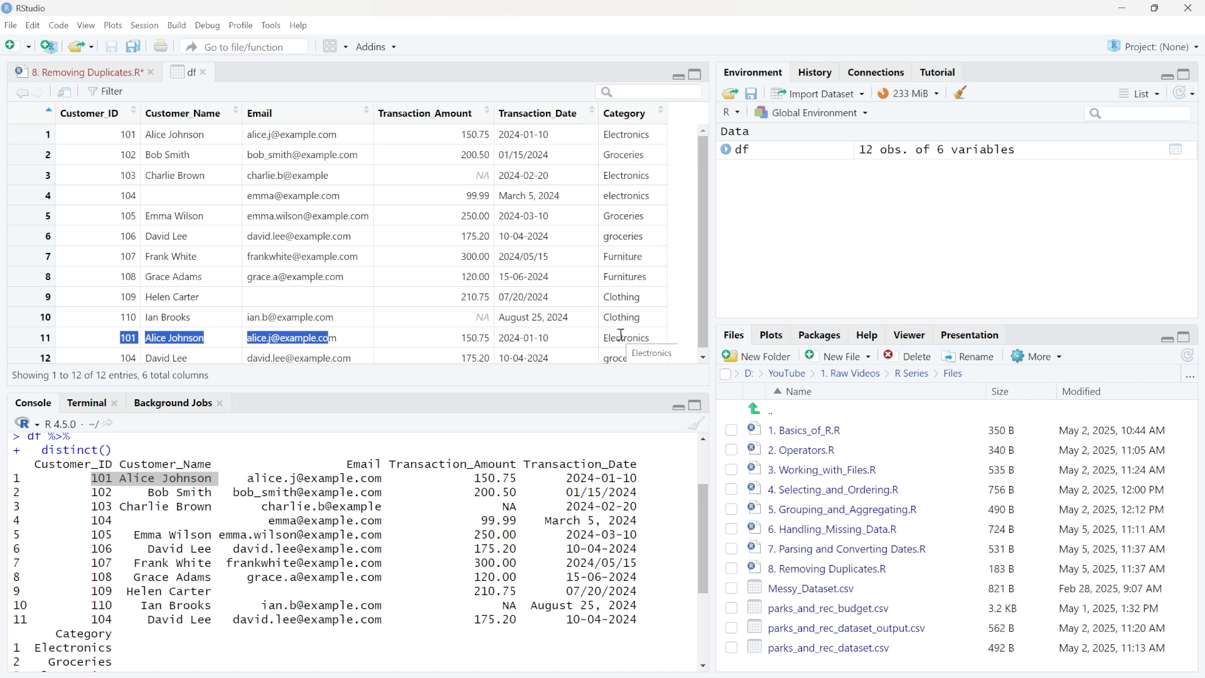
mouse_move(131, 216)
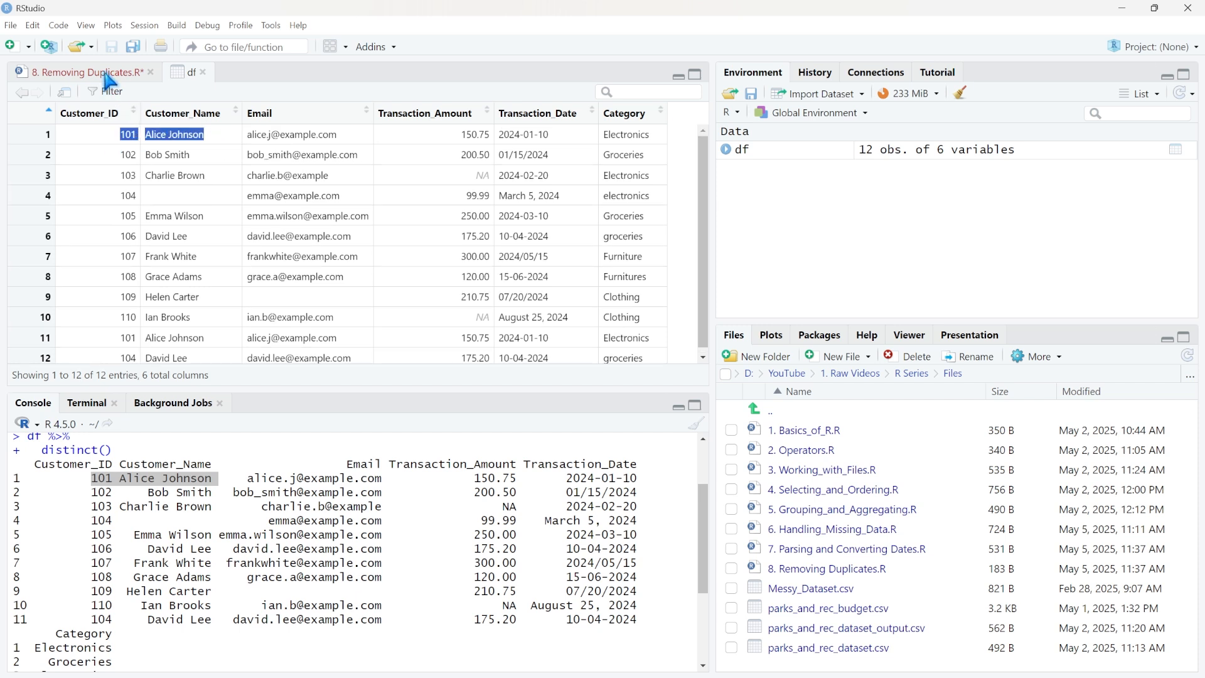
left_click(86, 71)
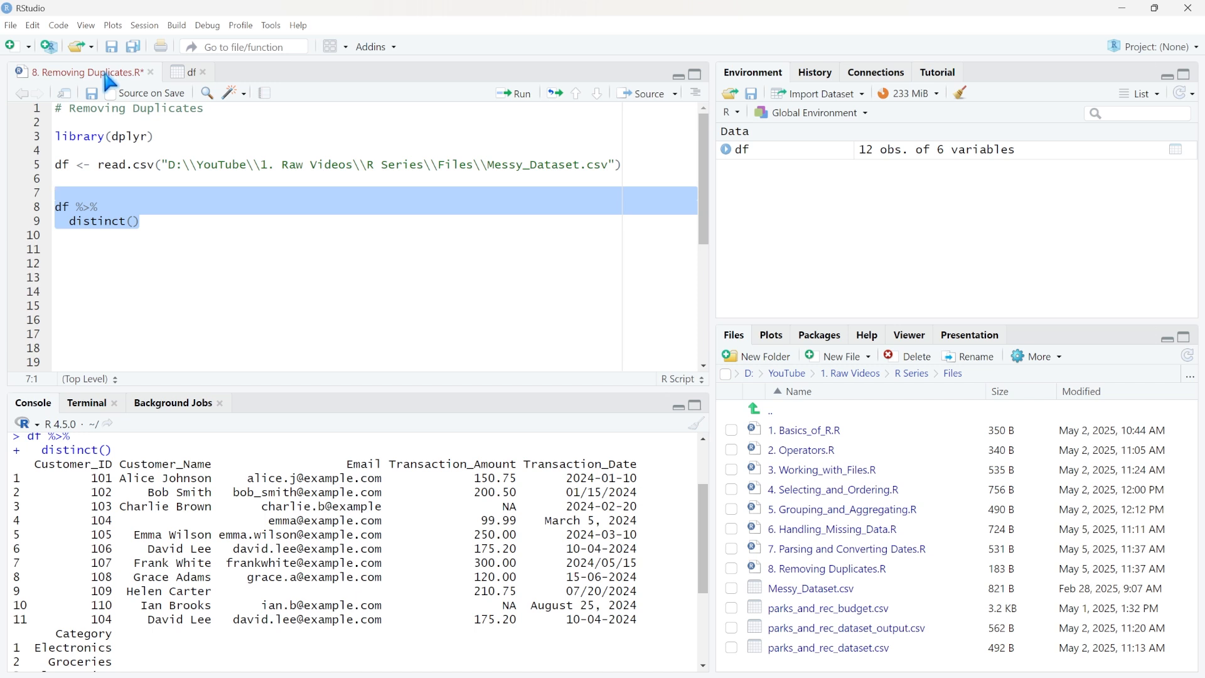
Step: Assign the distinct() pipeline to df_no_duplicates <- at the start of line 8
left_click(62, 206)
type("df ")
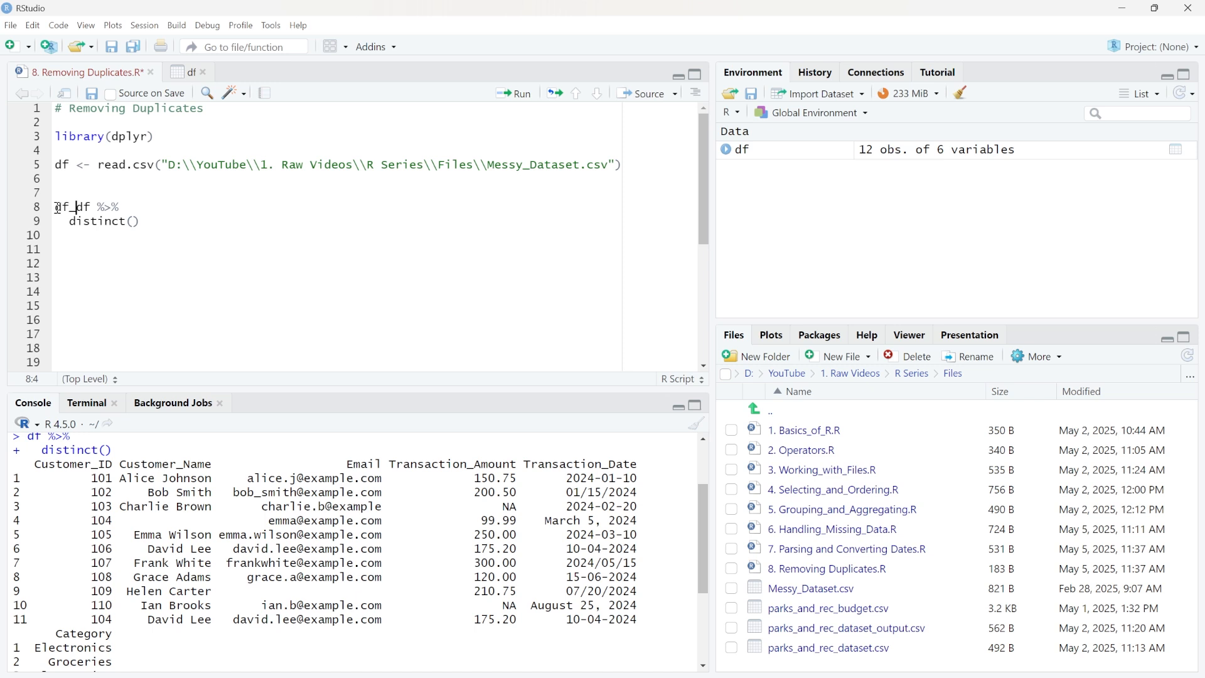
type("no_dip")
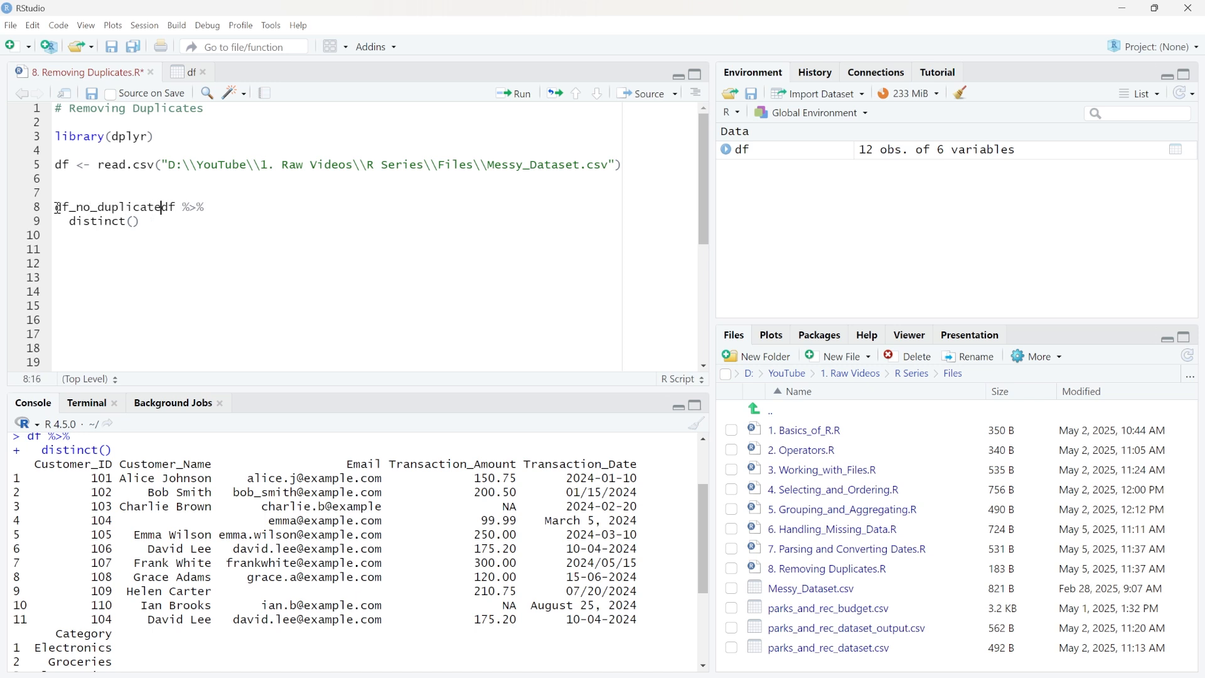
type("<-")
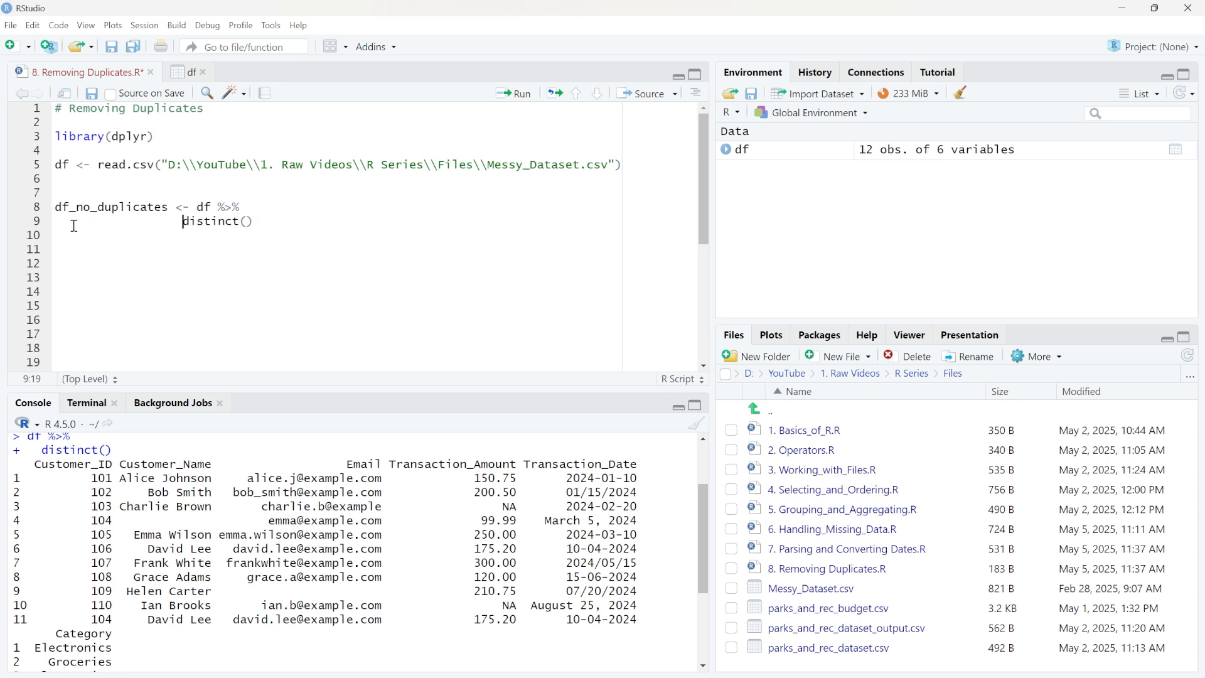
left_click(282, 221)
type("View(df_no_duplicates)")
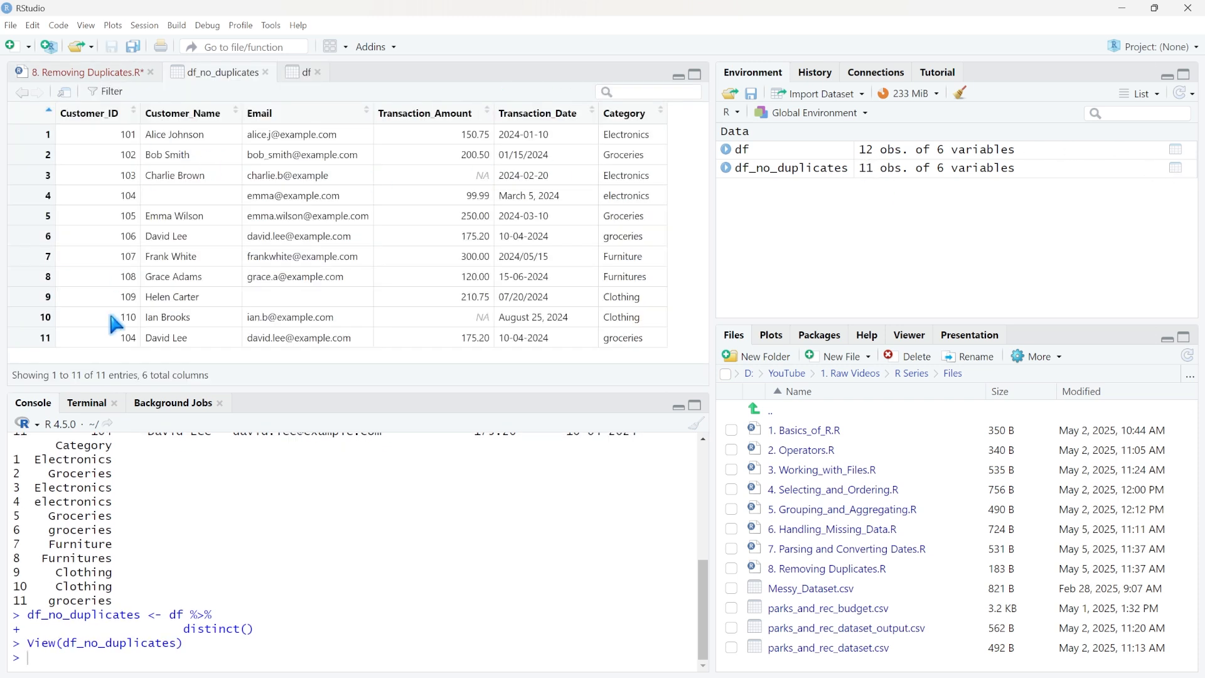
mouse_move(210, 139)
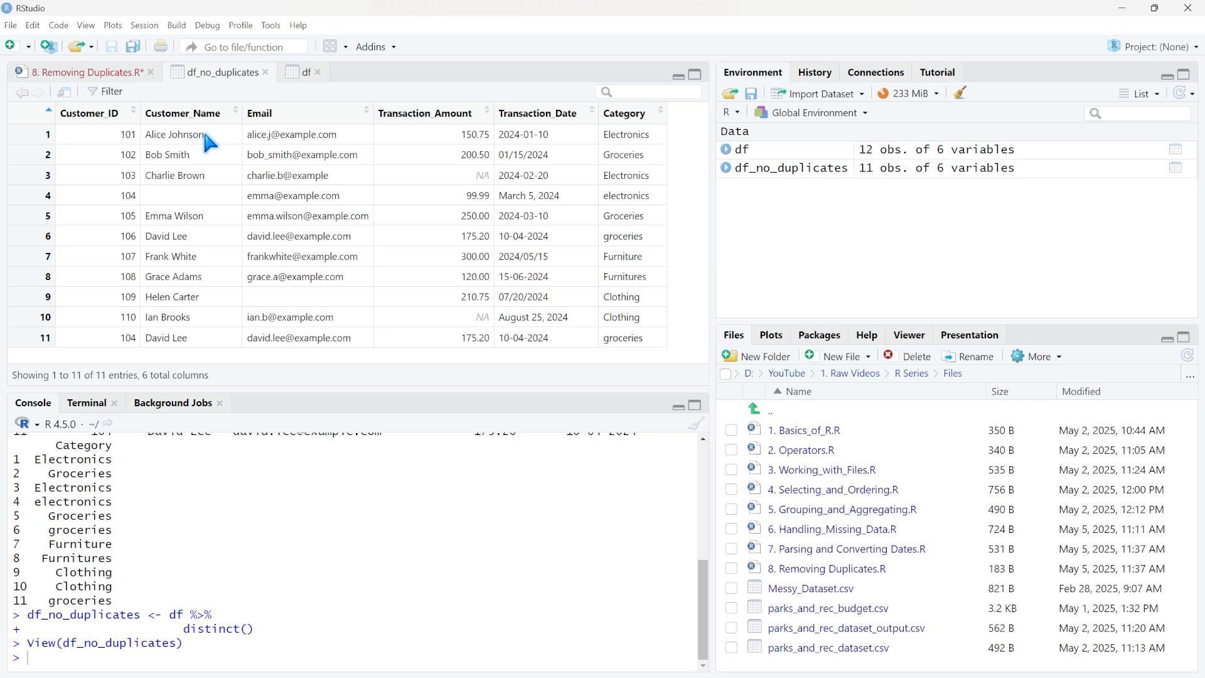
mouse_move(207, 138)
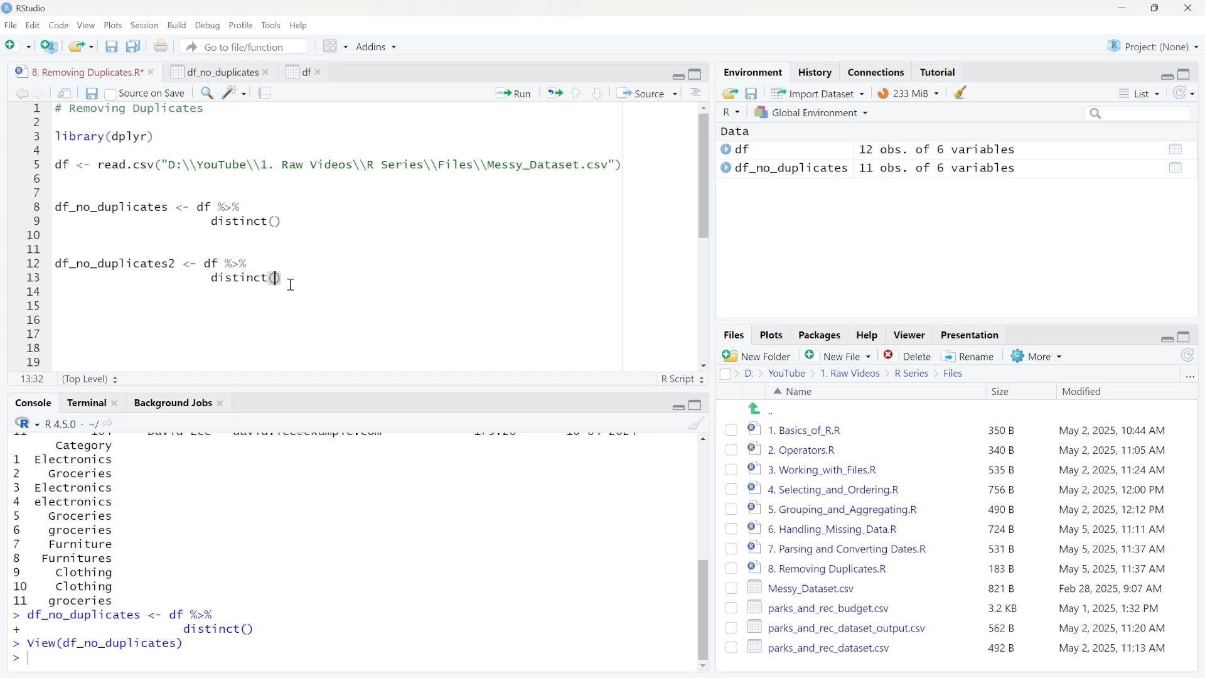
mouse_move(224, 81)
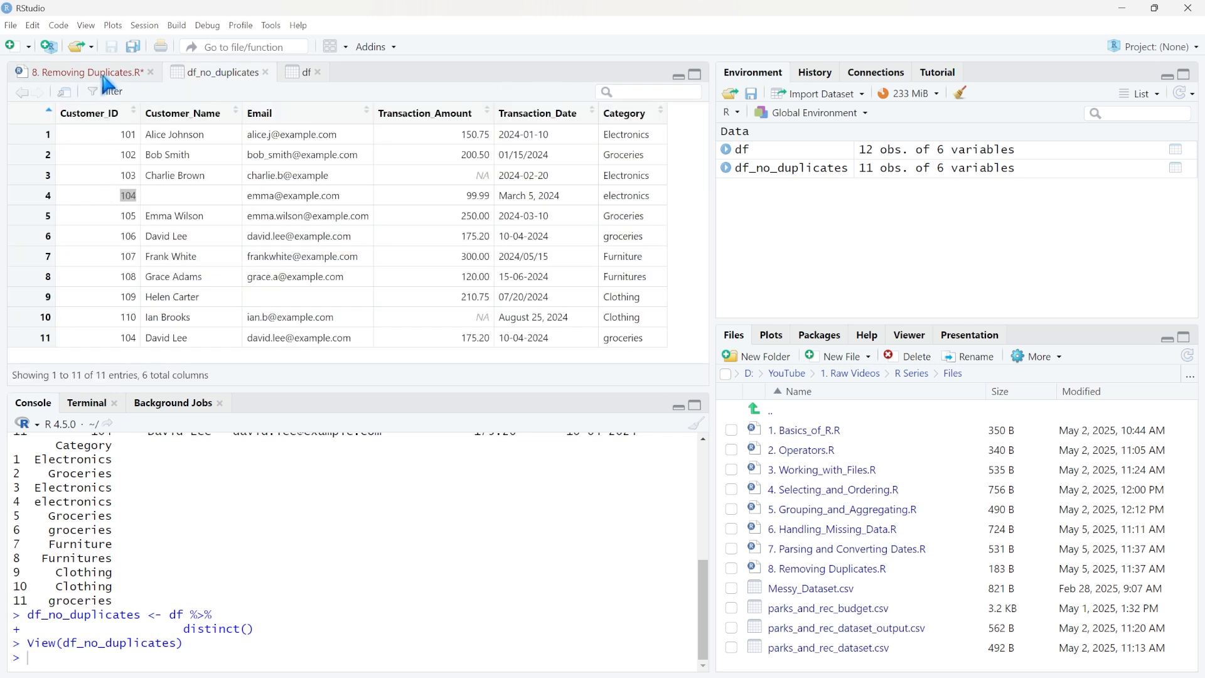
Step: Write df_no_duplicates2 <- df %>% distinct(Customer_ID) in the script
left_click(84, 72)
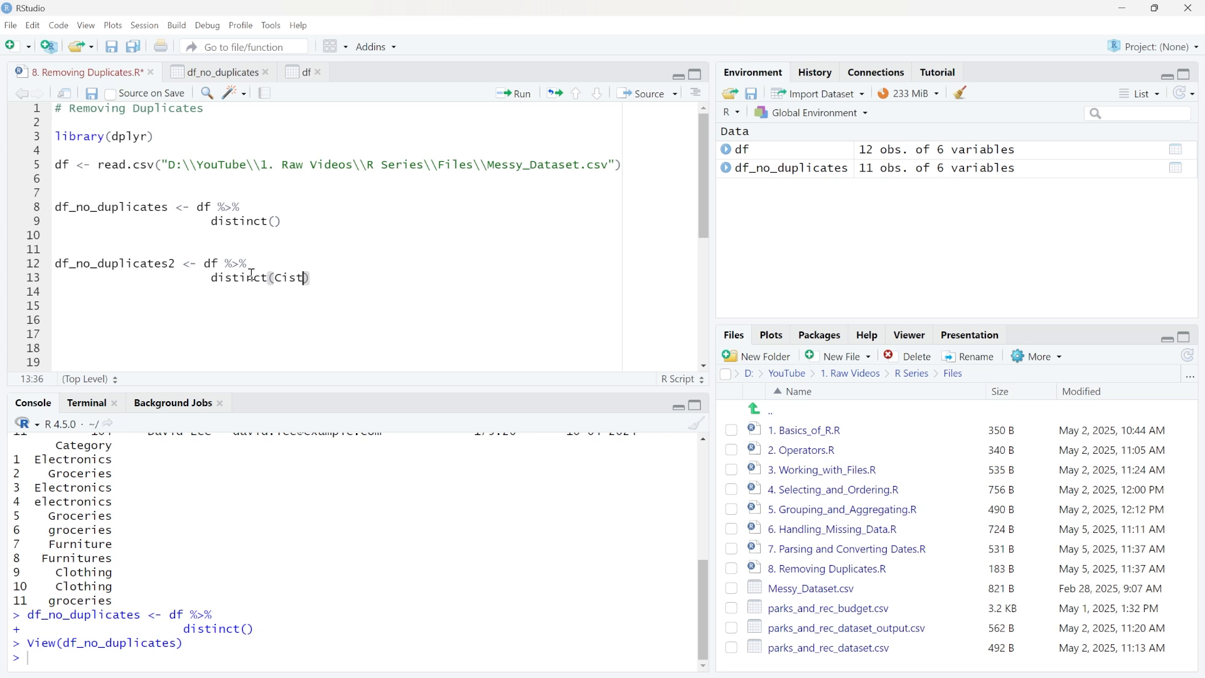
type("Customer_I")
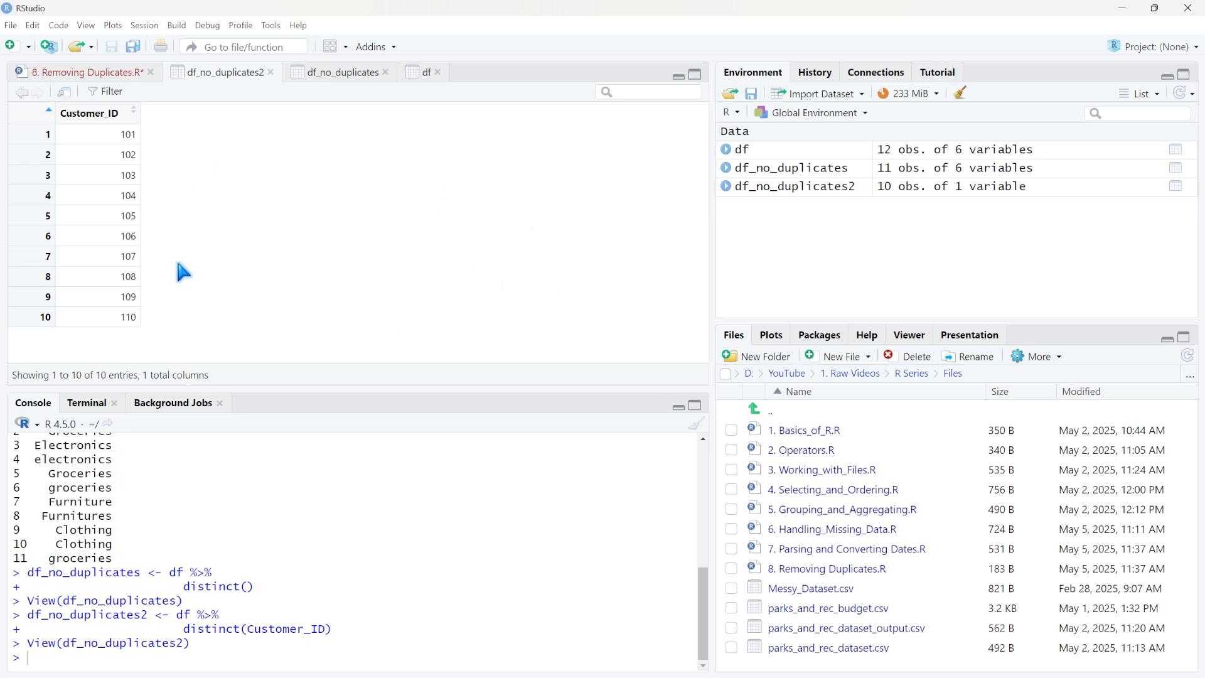
Step: Extend line 13 to distinct(Customer_ID, .keep_all = TRUE)
left_click(83, 72)
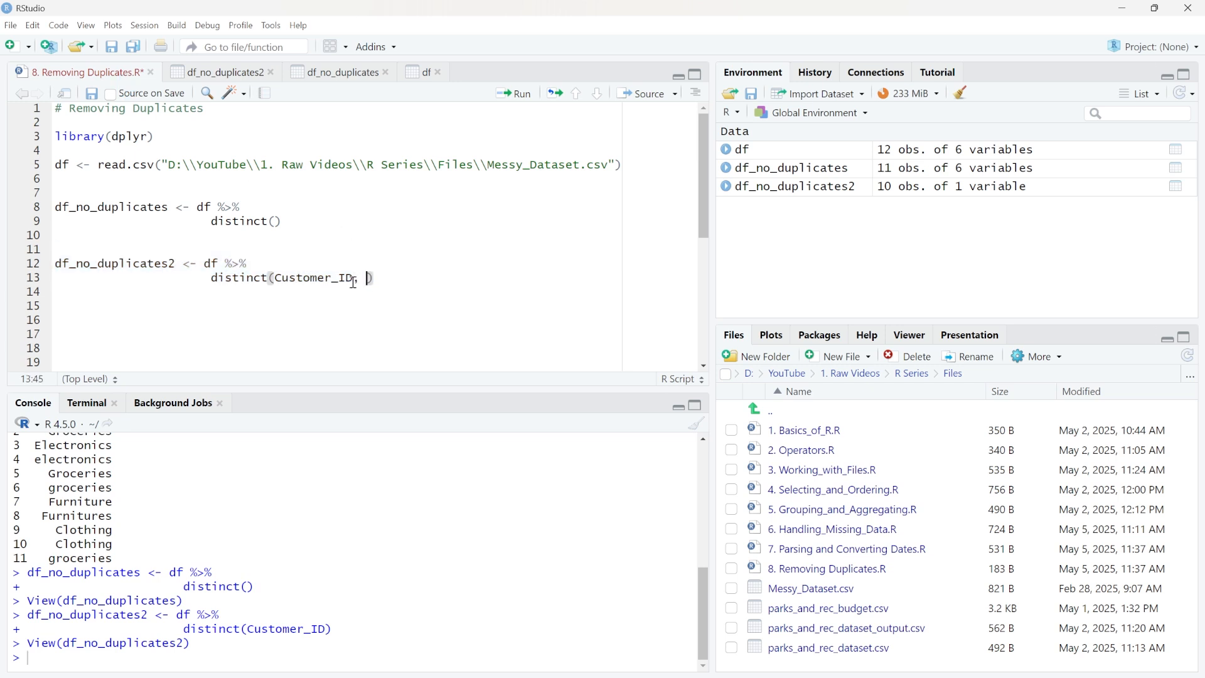
type(".keep")
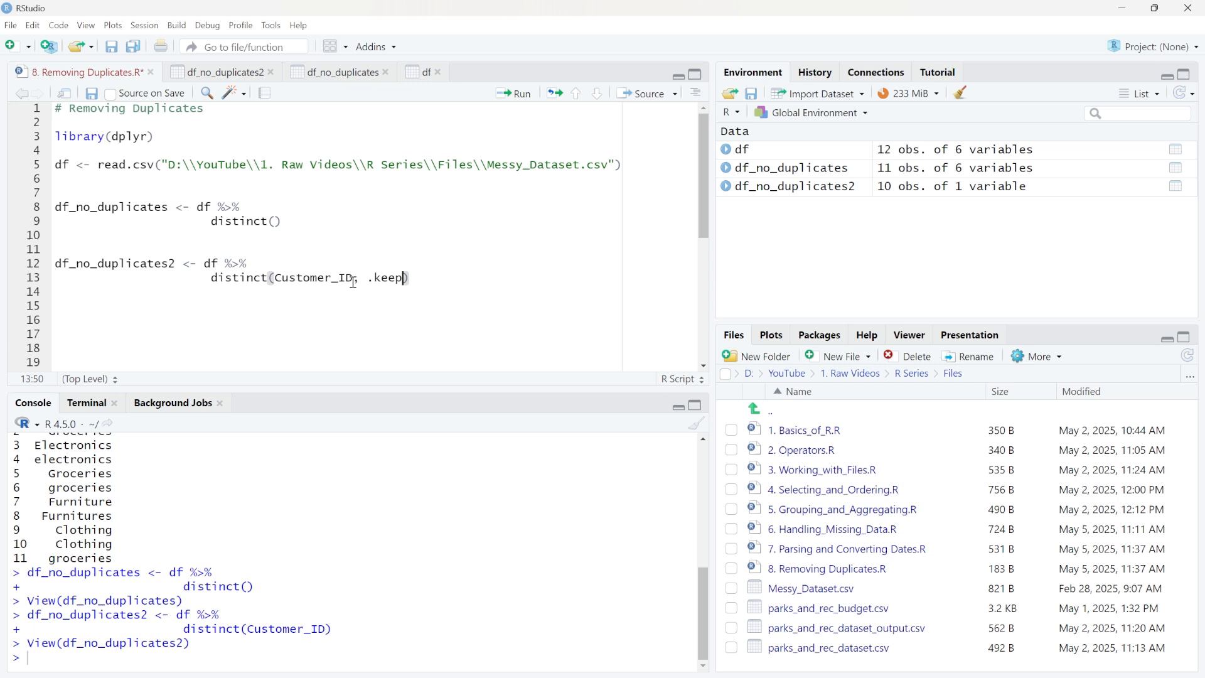
type("_all =")
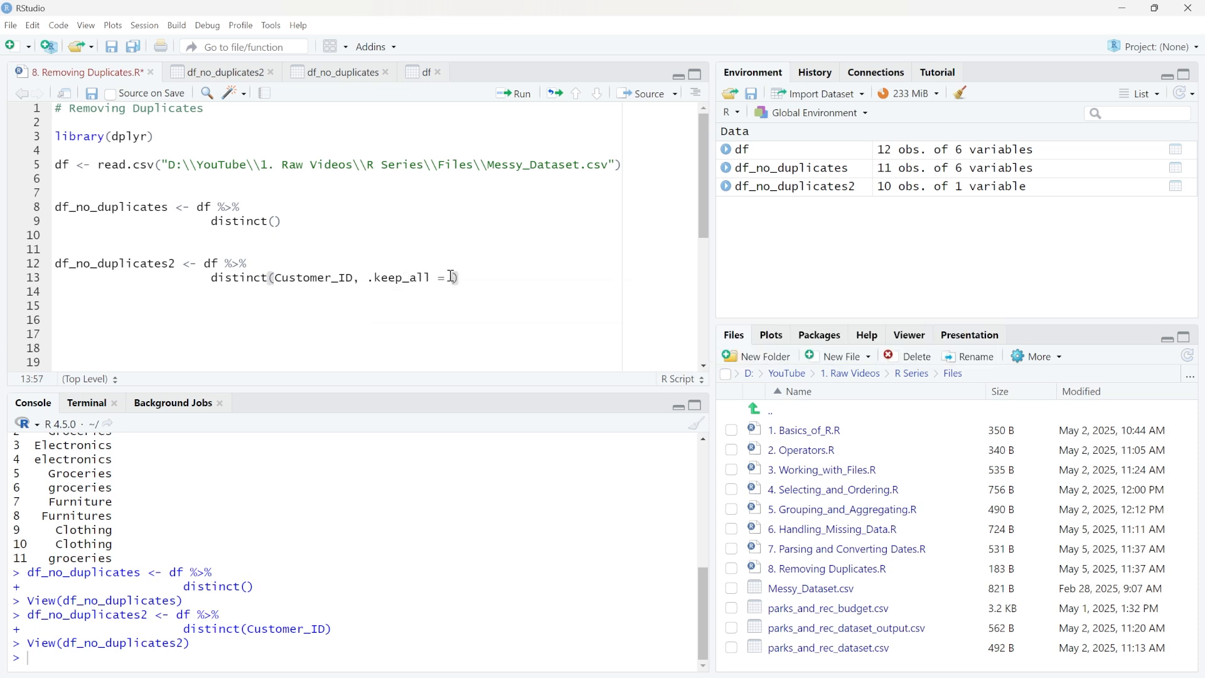
type("TRUE)")
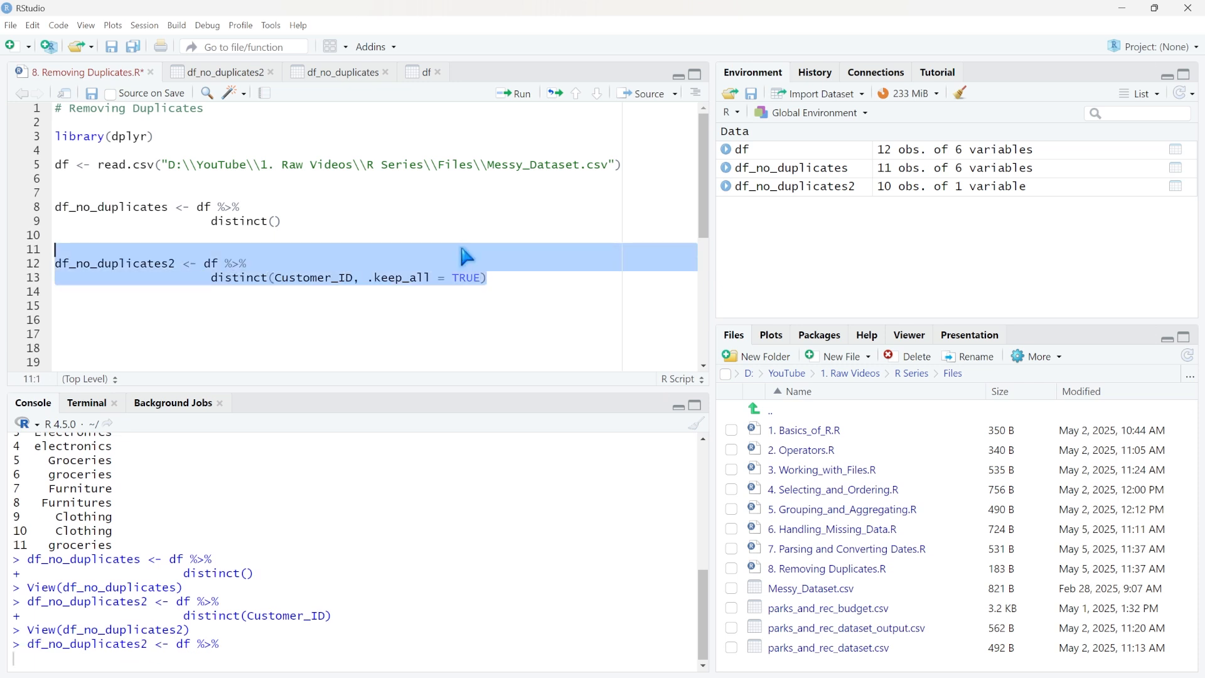
Step: View the rebuilt df_no_duplicates2 table and highlight customer 104's single row
left_click(221, 71)
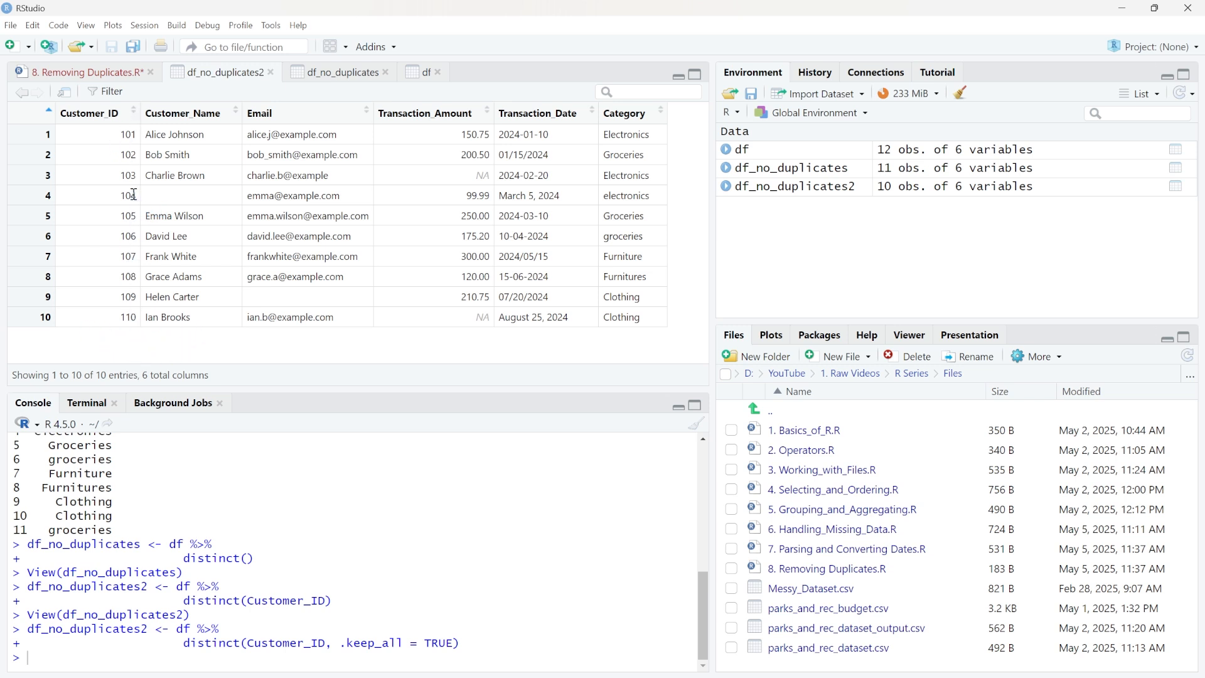
double_click(128, 196)
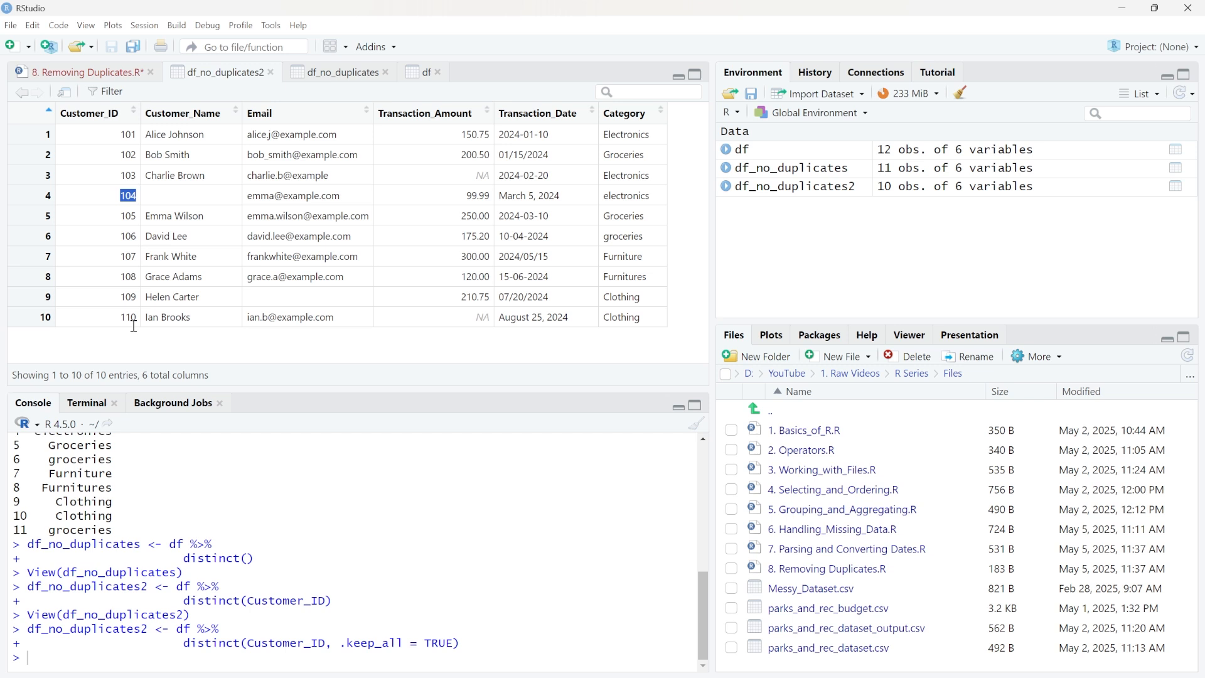
mouse_move(143, 341)
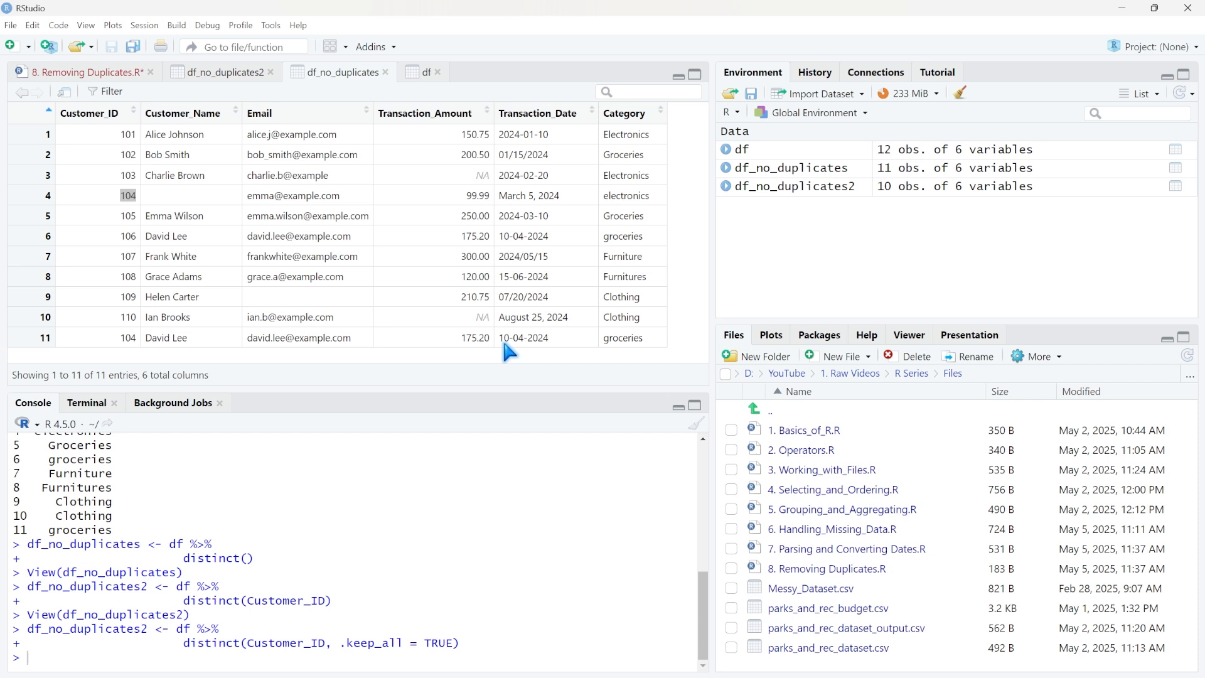
double_click(523, 337)
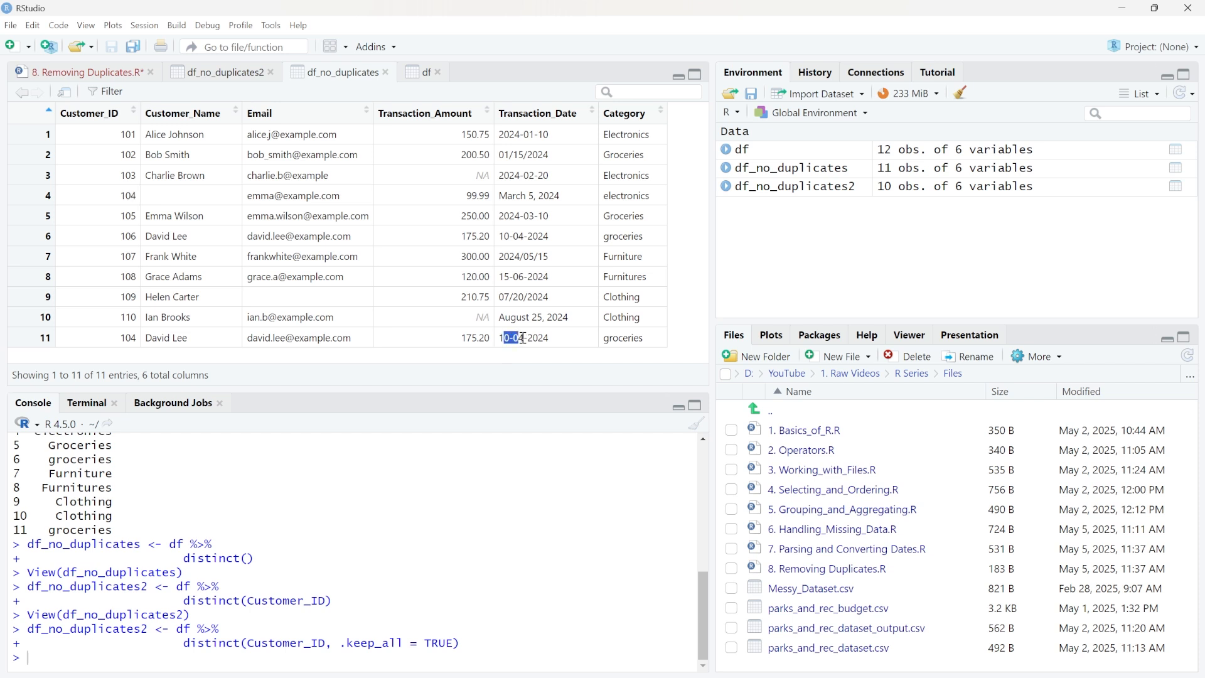
double_click(524, 337)
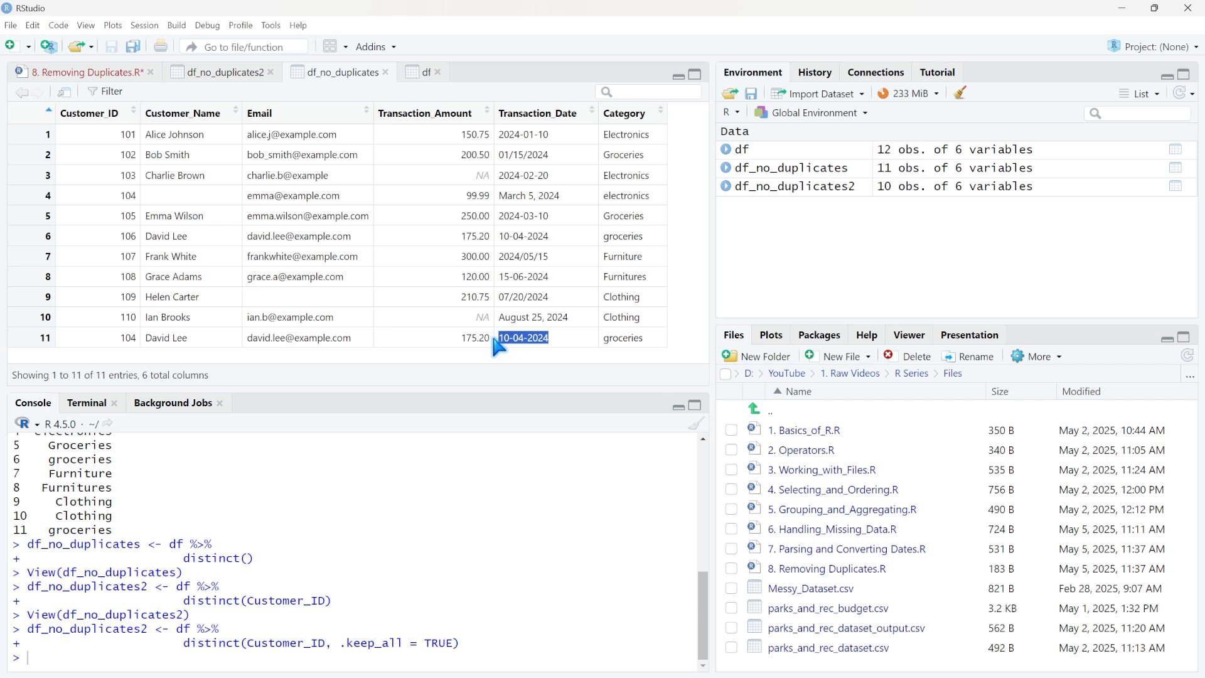
mouse_move(539, 212)
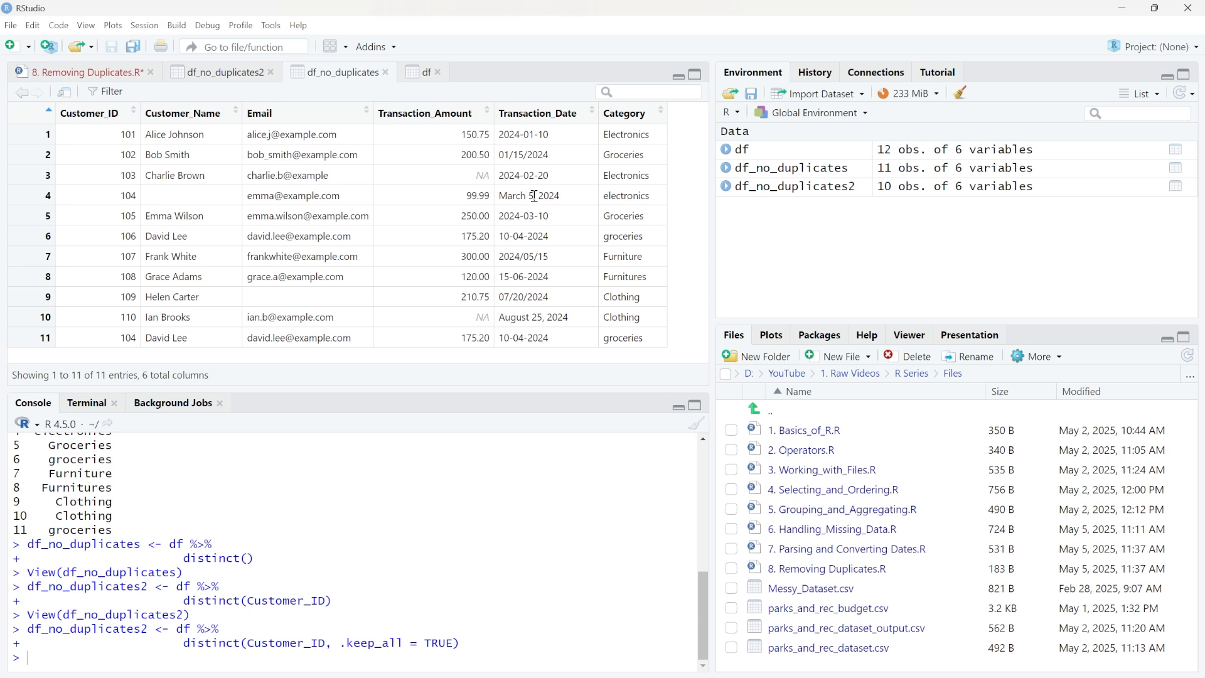
mouse_move(569, 347)
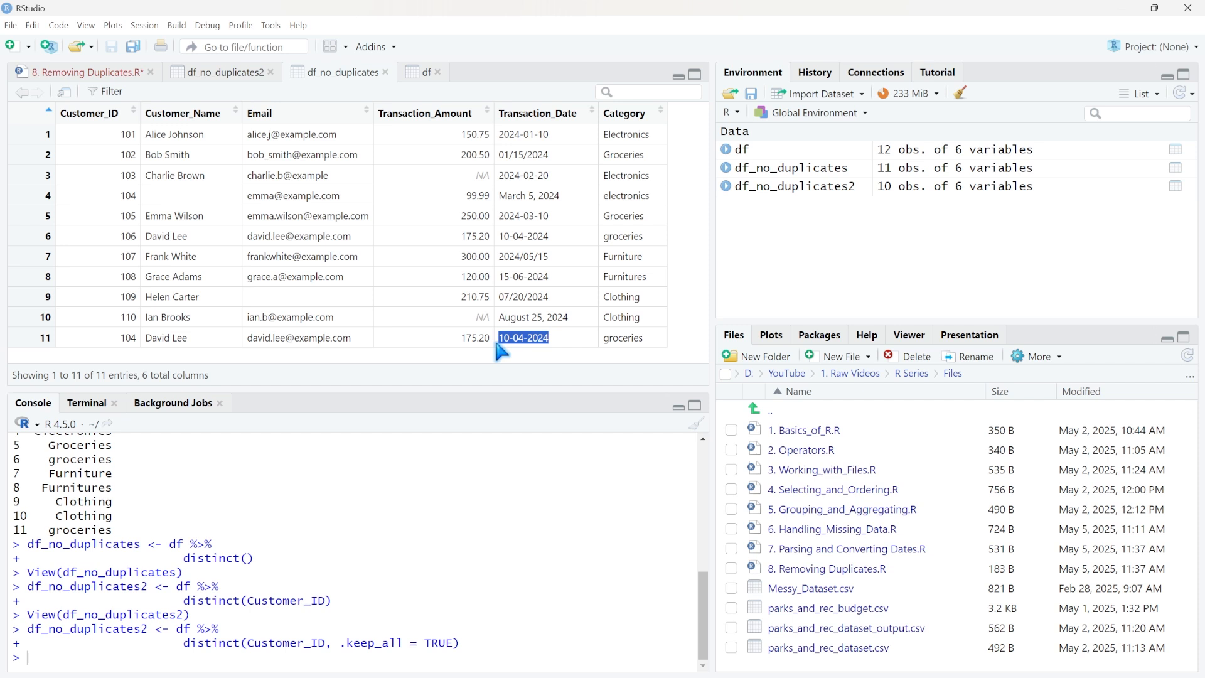
mouse_move(468, 337)
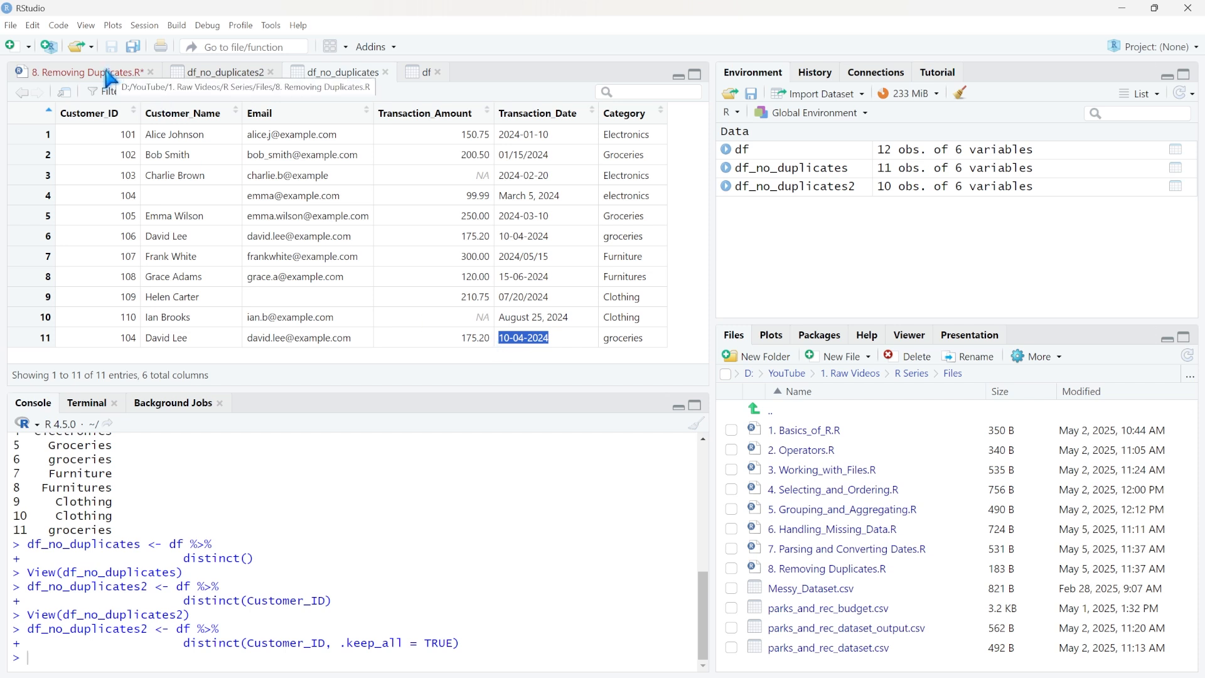
Step: Return to the script and scroll to where the df_no_duplicates3 block goes
left_click(80, 71)
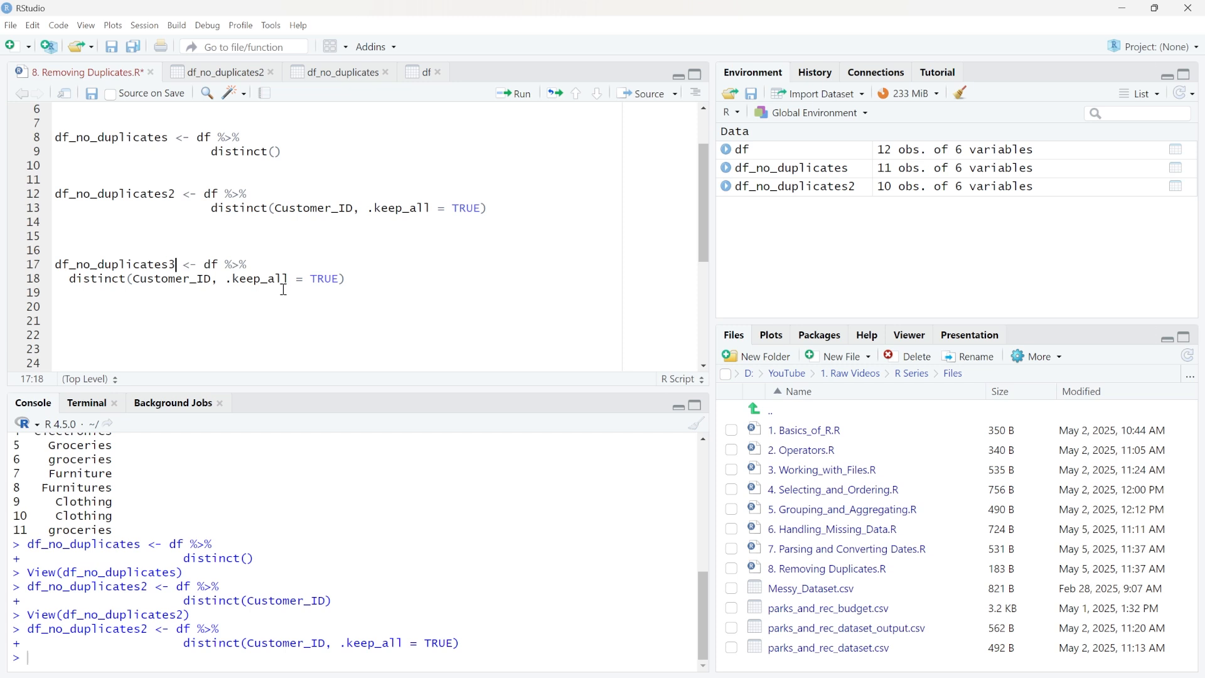
scroll("down", 3)
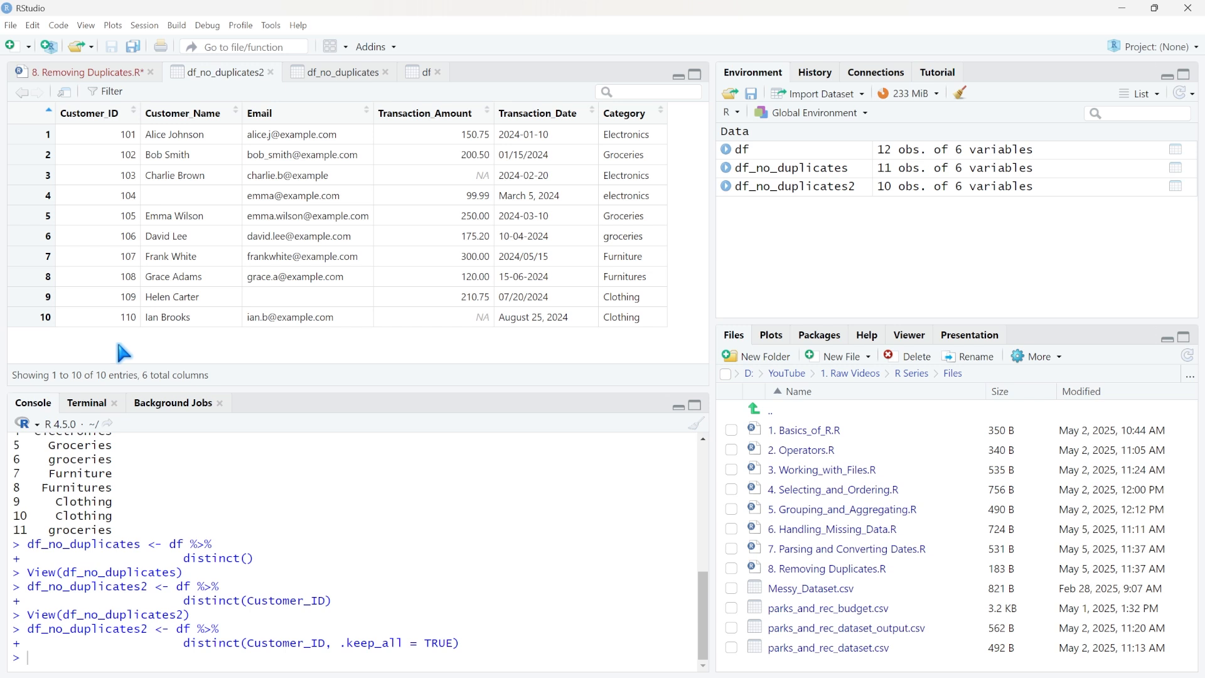
Step: Check the duplicate customer 104 row in df_no_duplicates, then go back to the script
left_click(342, 72)
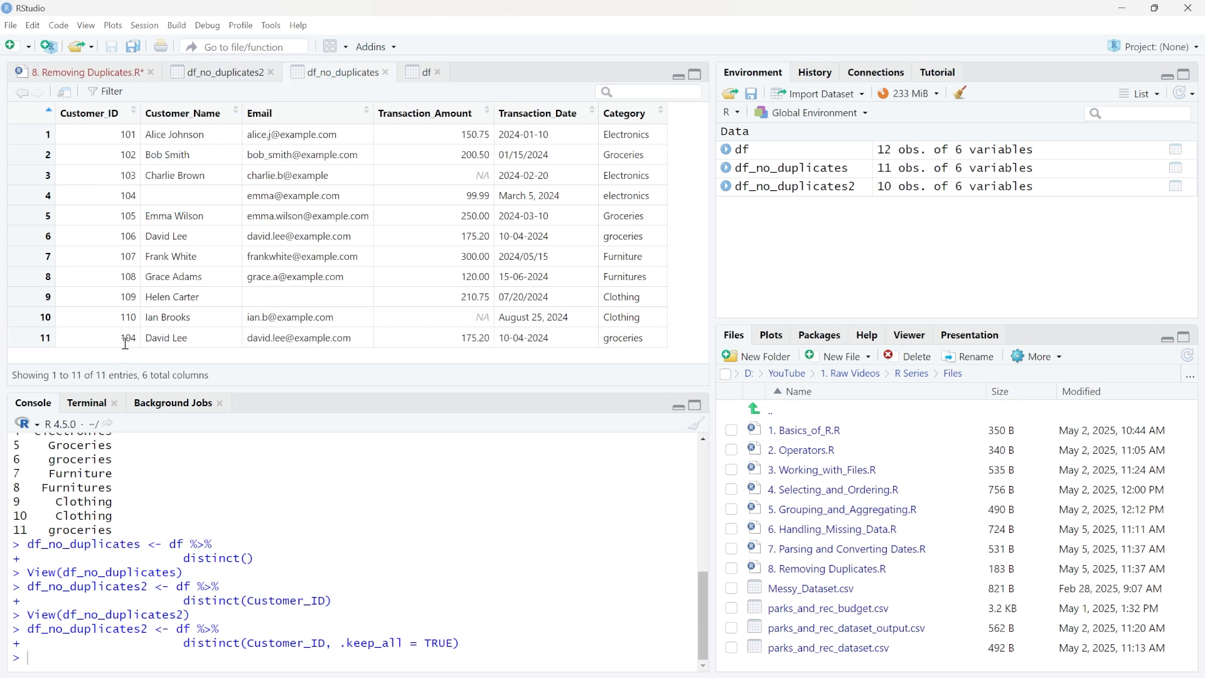
right_click(157, 337)
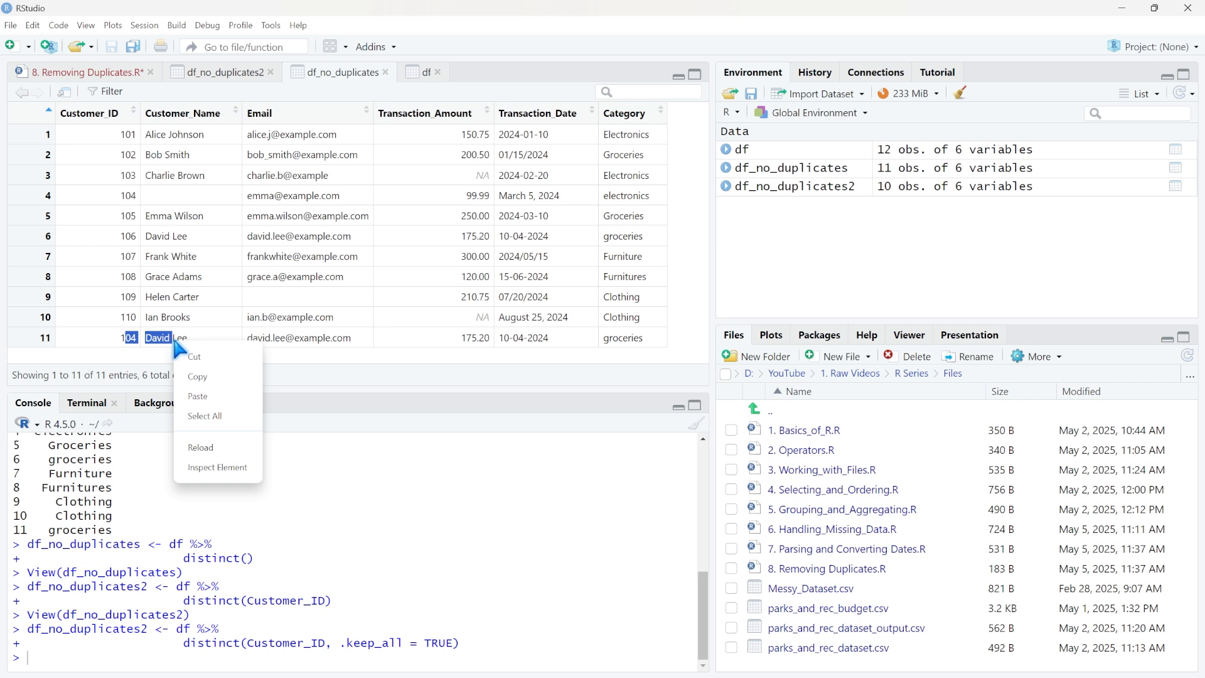
left_click(84, 71)
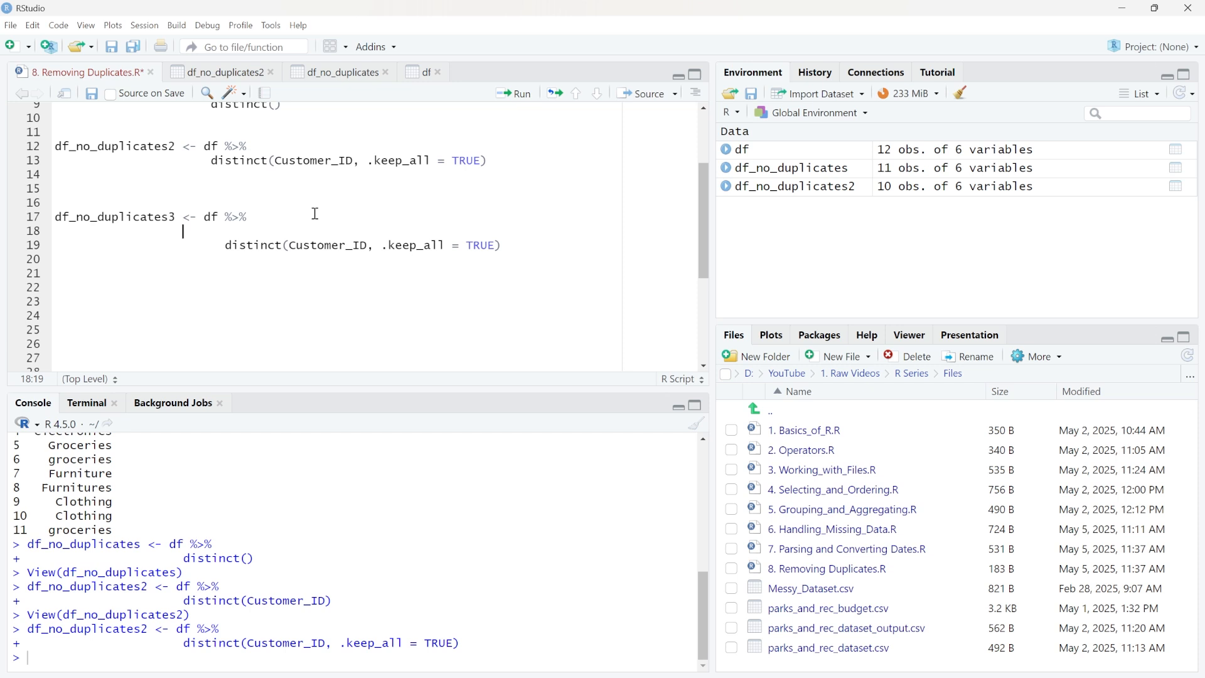
Step: Insert arrange(Customer_ID, desc(Transaction_Date)) %>% before distinct and select the pipeline to run
type("arra")
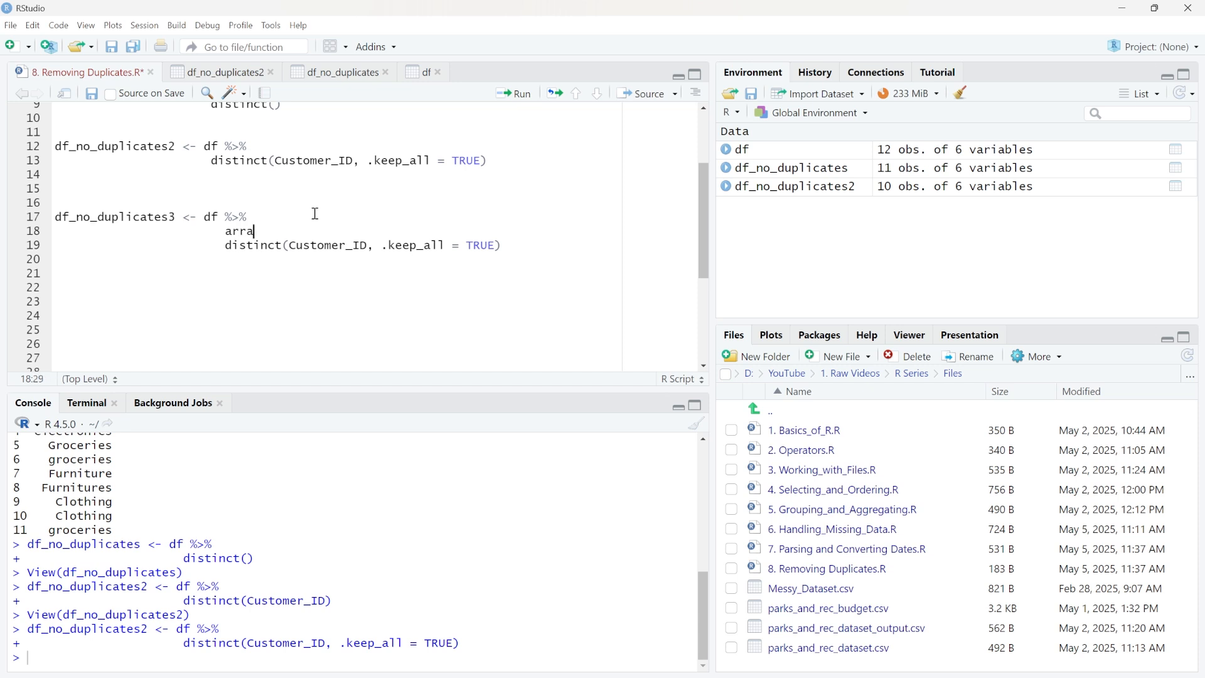
type("nge(")
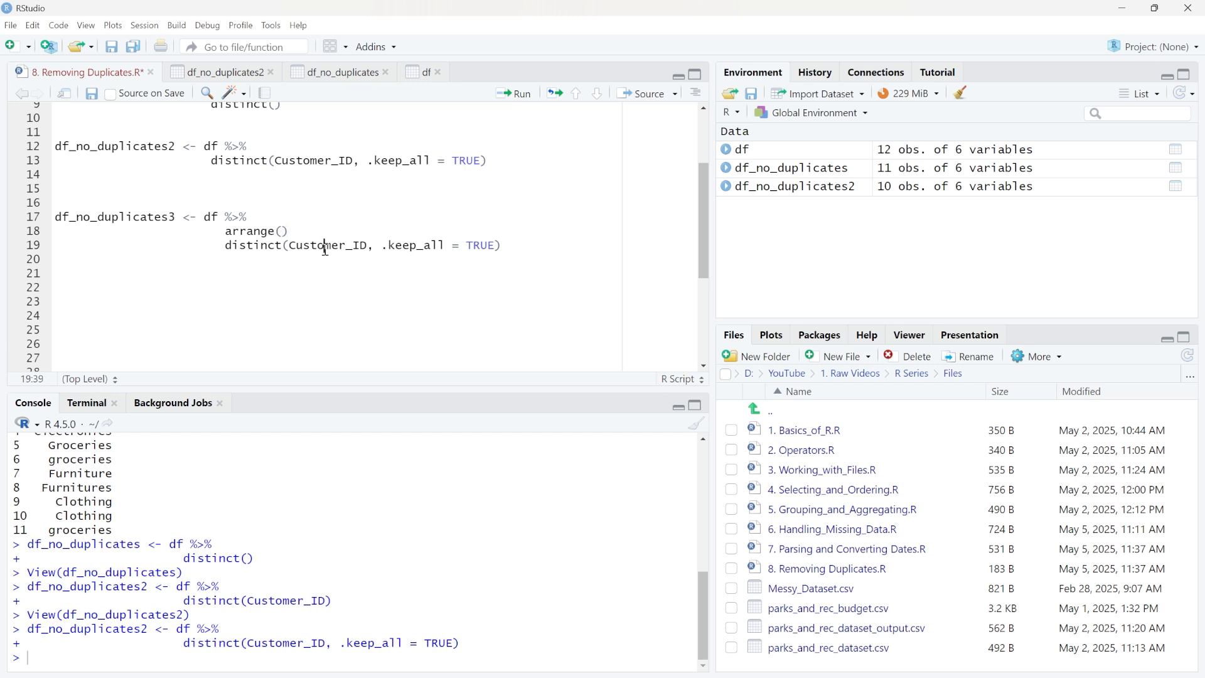
type("Customer_ID, DESC(Transaction_Date")
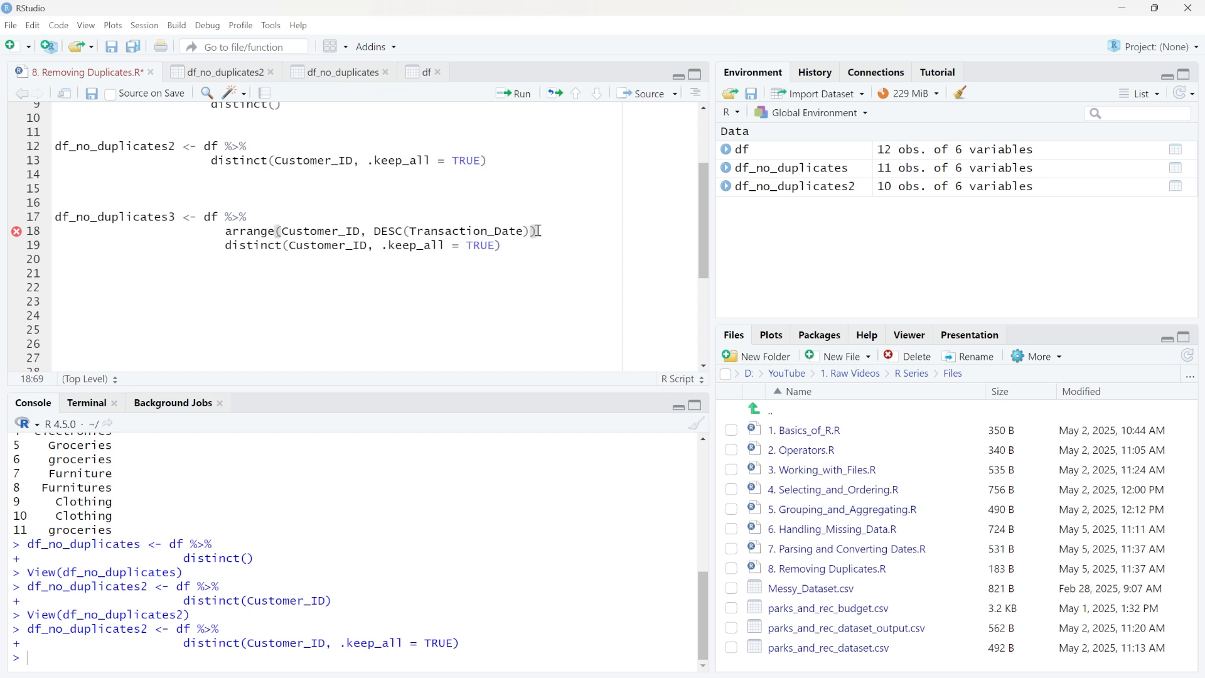
type("%>%")
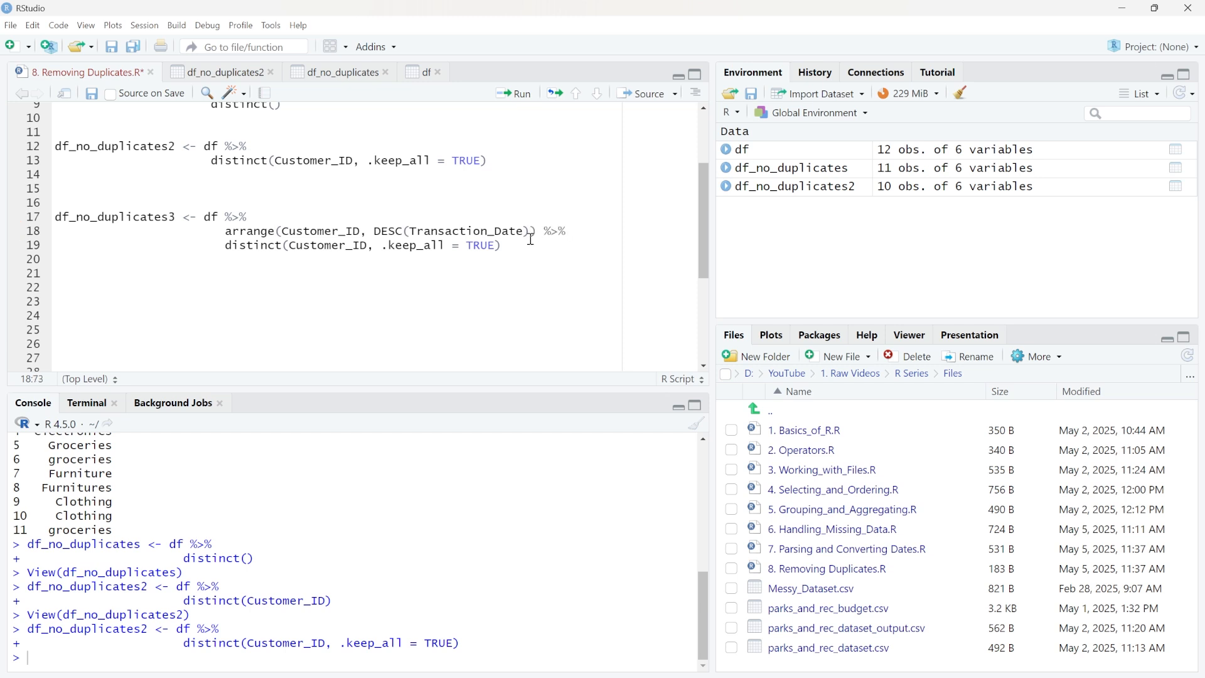
left_click_drag(54, 201, 499, 245)
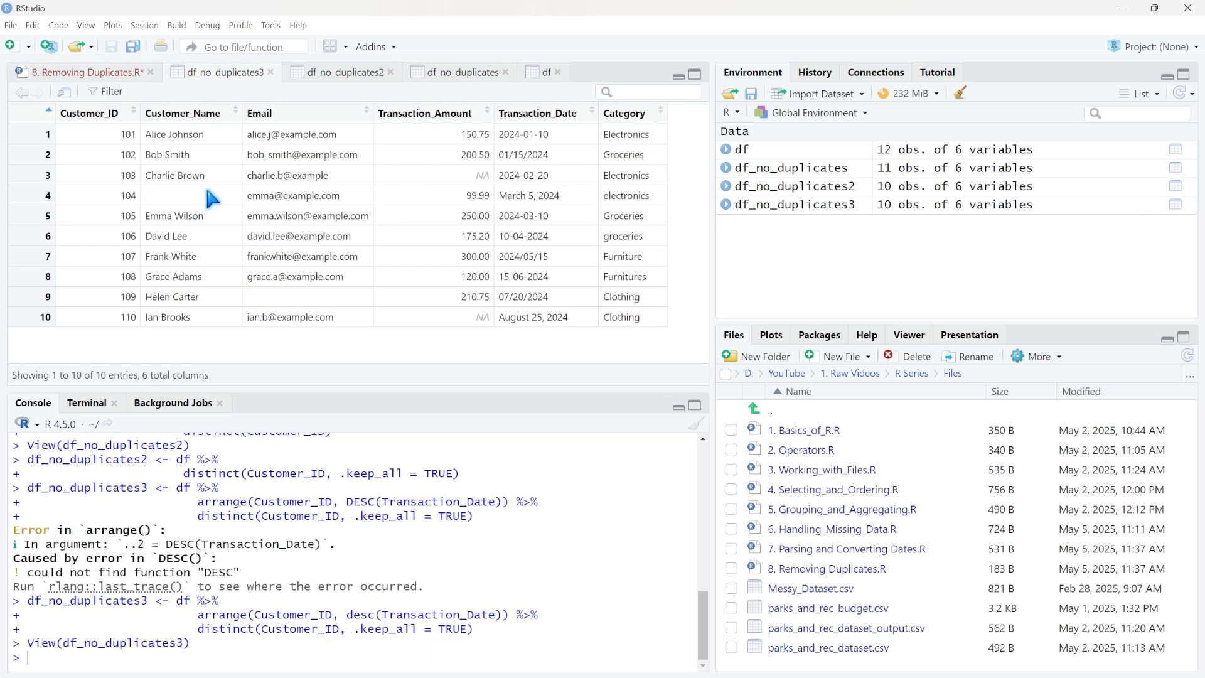
mouse_move(528, 176)
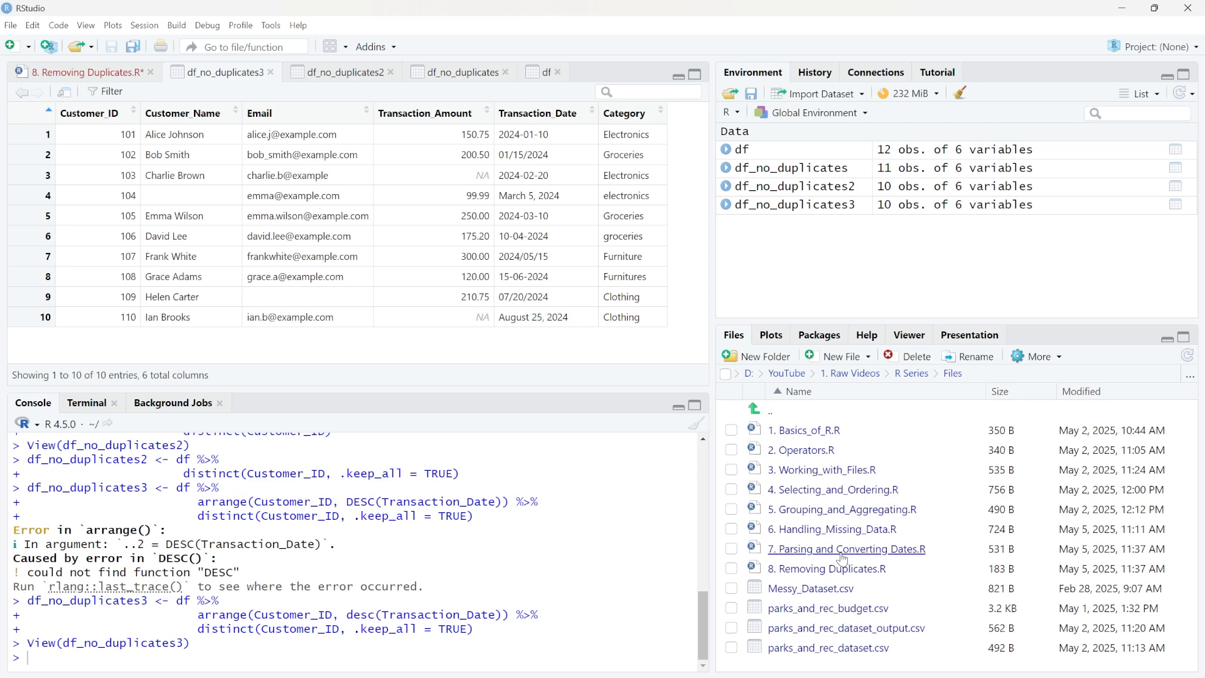
Step: Open '7. Parsing and Converting Dates.R' from the Files pane to reuse its date-cleaning code
left_click(845, 548)
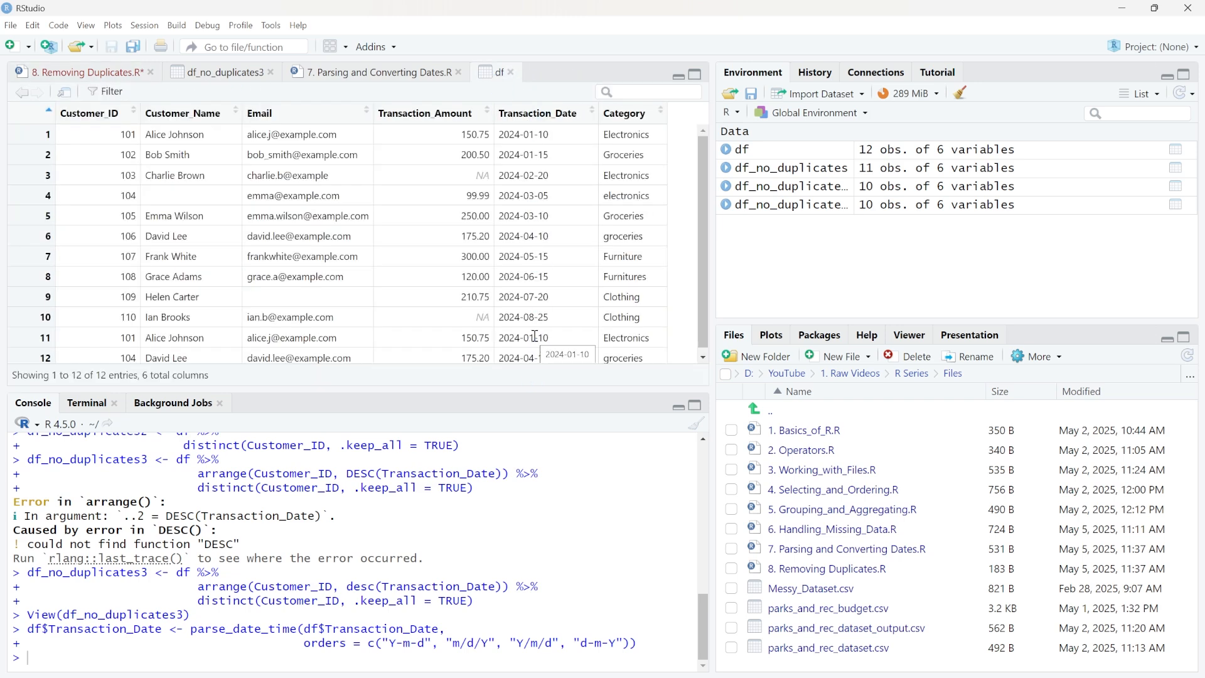
Step: View the rebuilt df_no_duplicates3 table and highlight David Lee's row 4 record
left_click(80, 71)
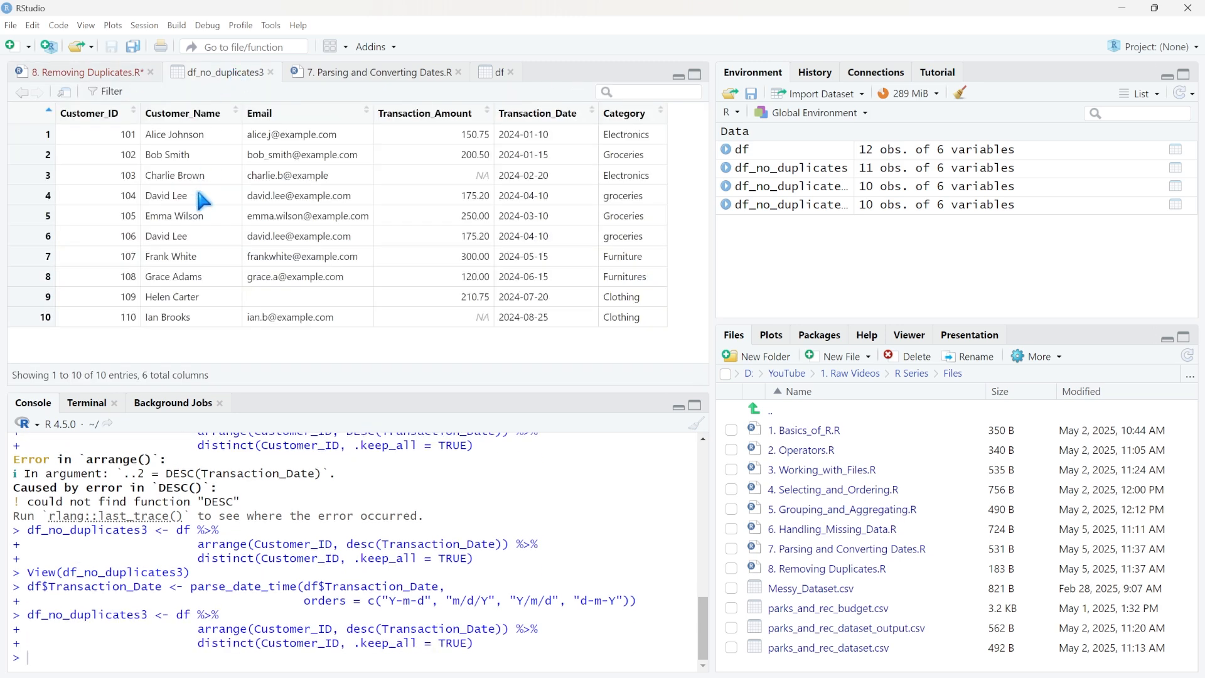
double_click(166, 196)
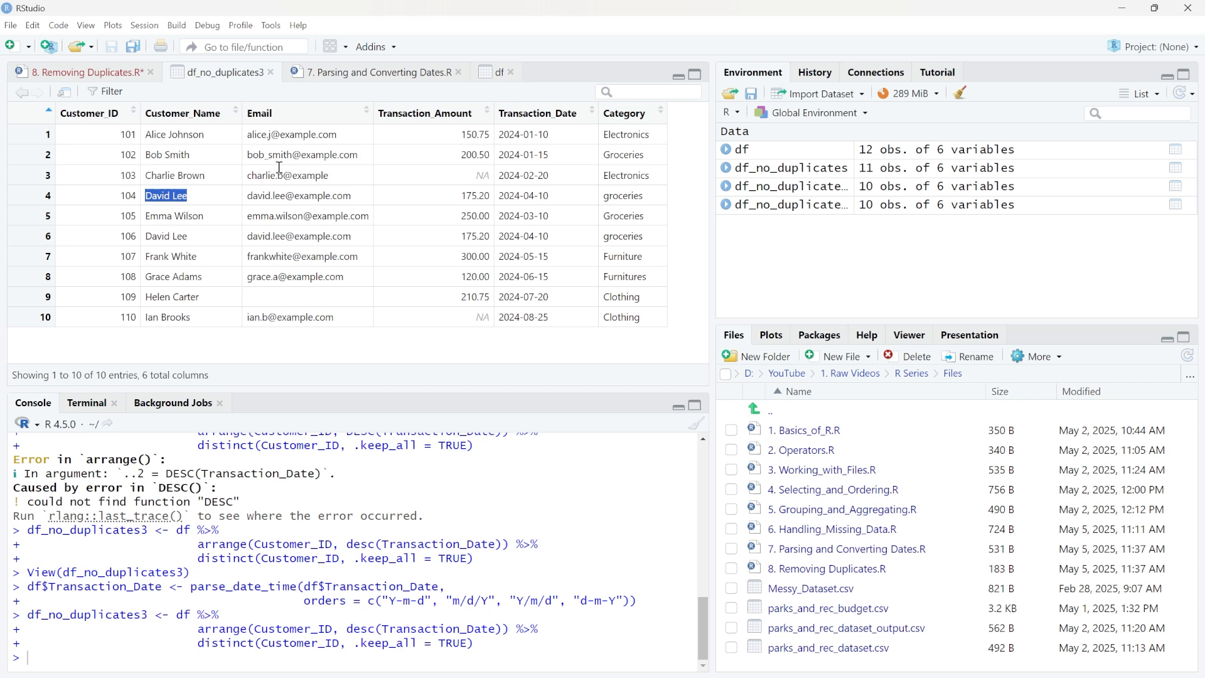
mouse_move(532, 113)
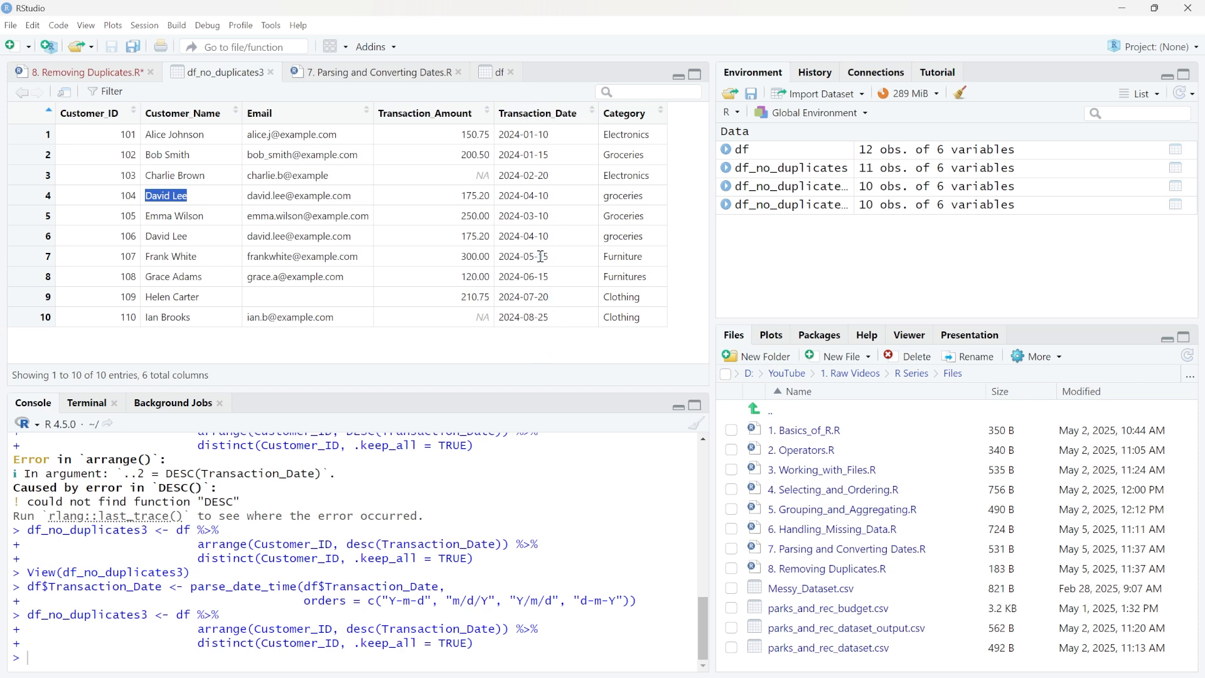
mouse_move(542, 134)
type("View(df_no_duplicates)")
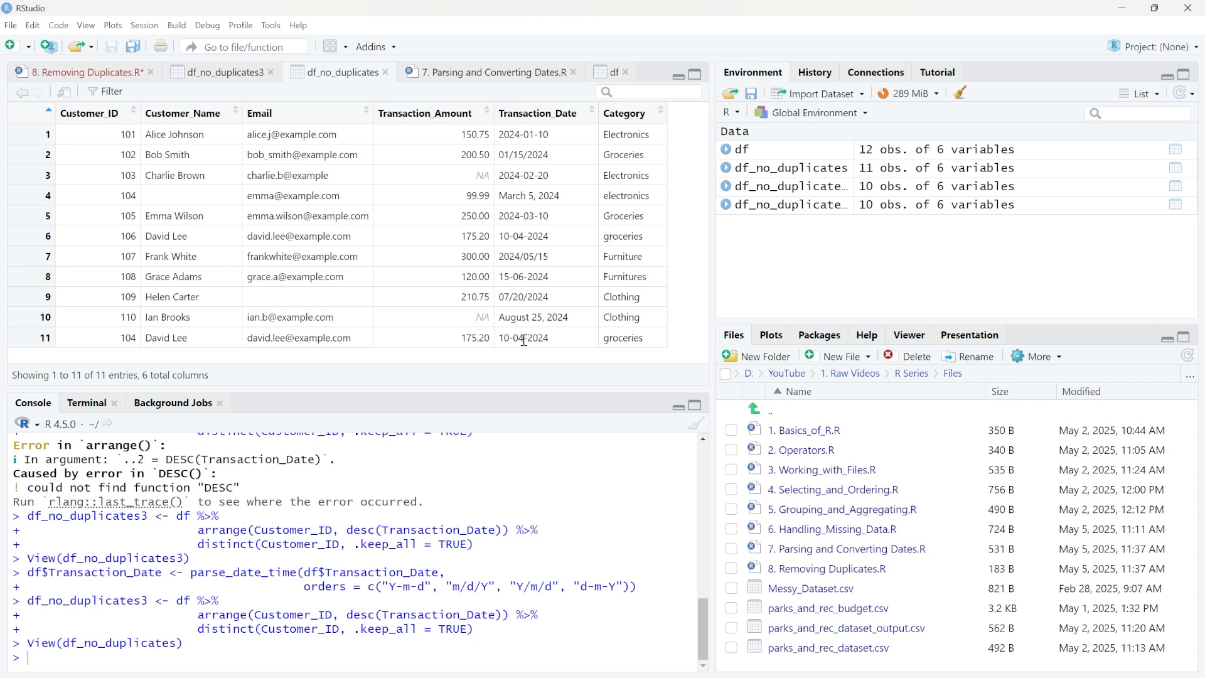
mouse_move(538, 117)
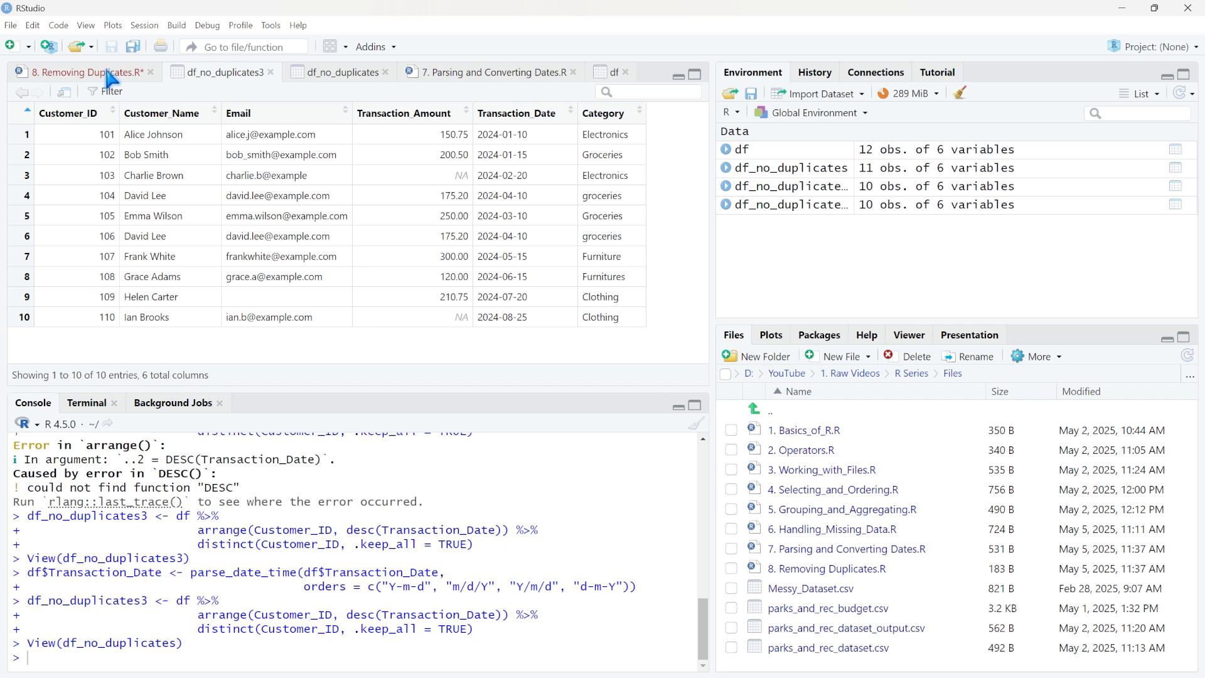
Step: Switch back to '8. Removing Duplicates.R' to place the parse_date_time line above df_no_duplicates3
left_click(83, 72)
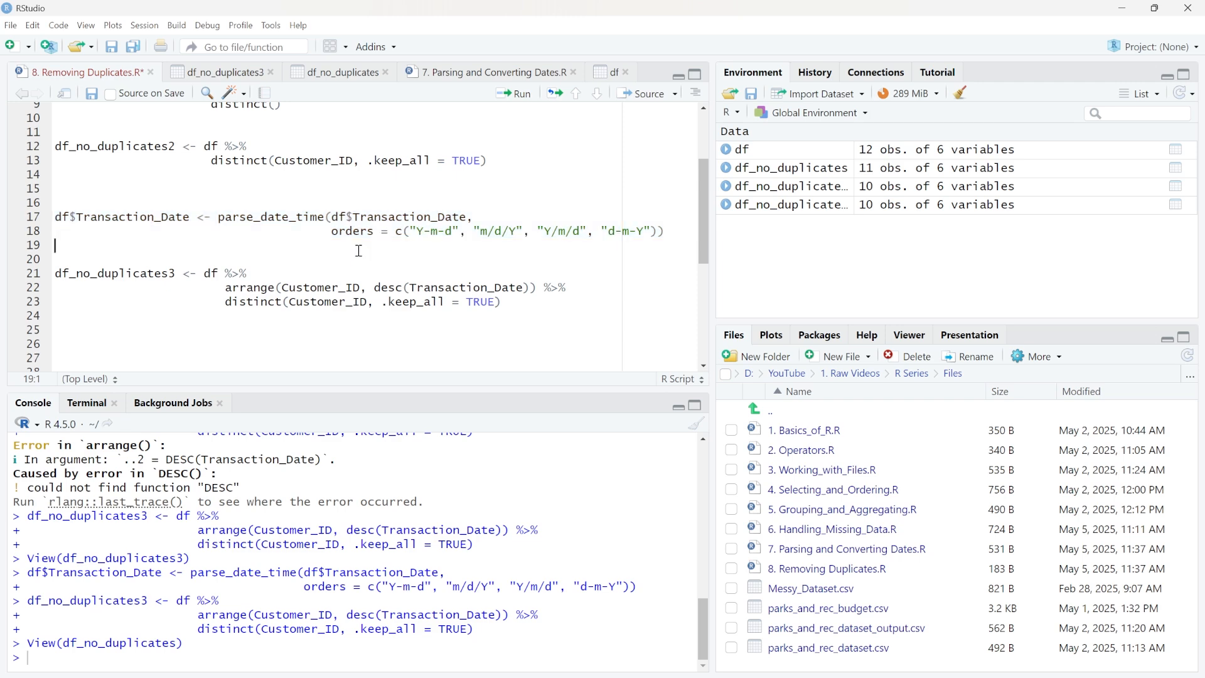
left_click(615, 72)
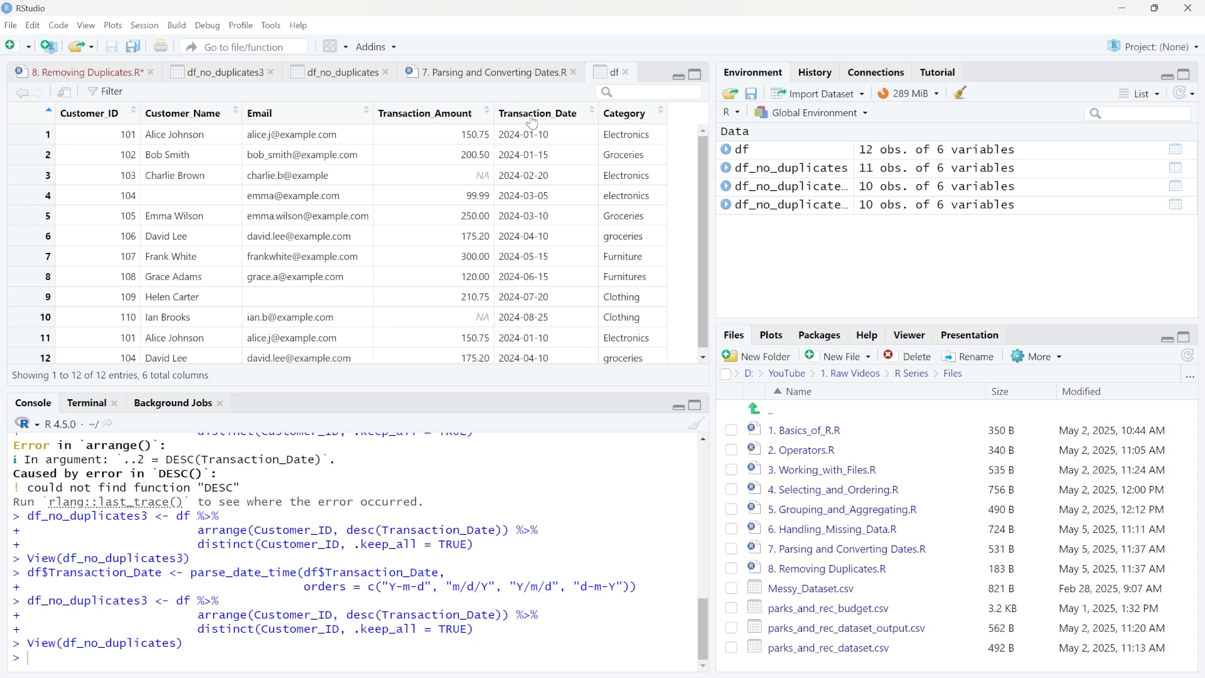
mouse_move(590, 115)
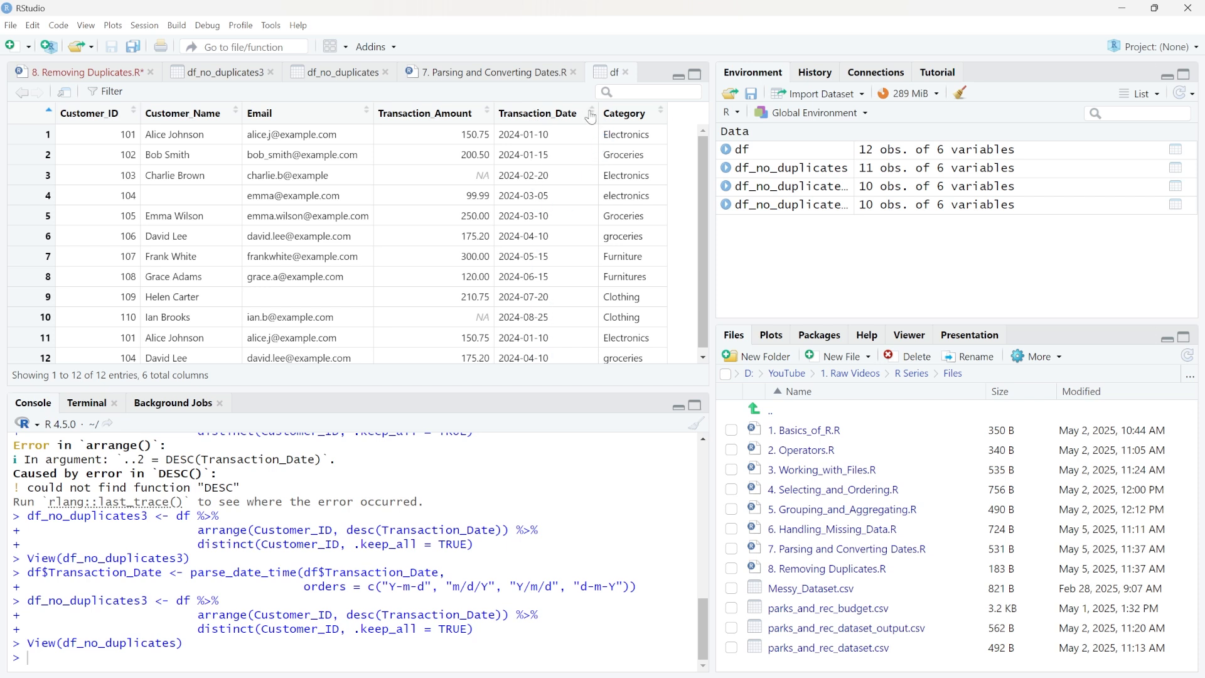
left_click(590, 114)
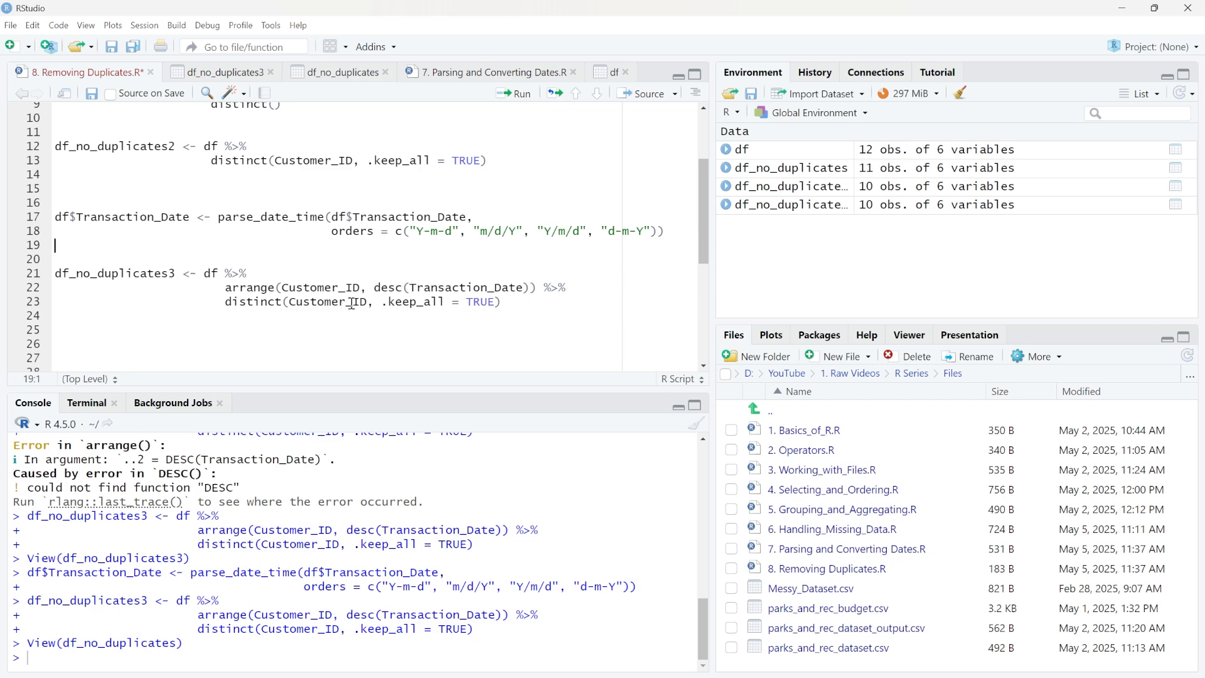
Step: Reopen df_no_duplicates3 and highlight customer 104 David Lee's kept 2024-04-10 transaction date
left_click(218, 72)
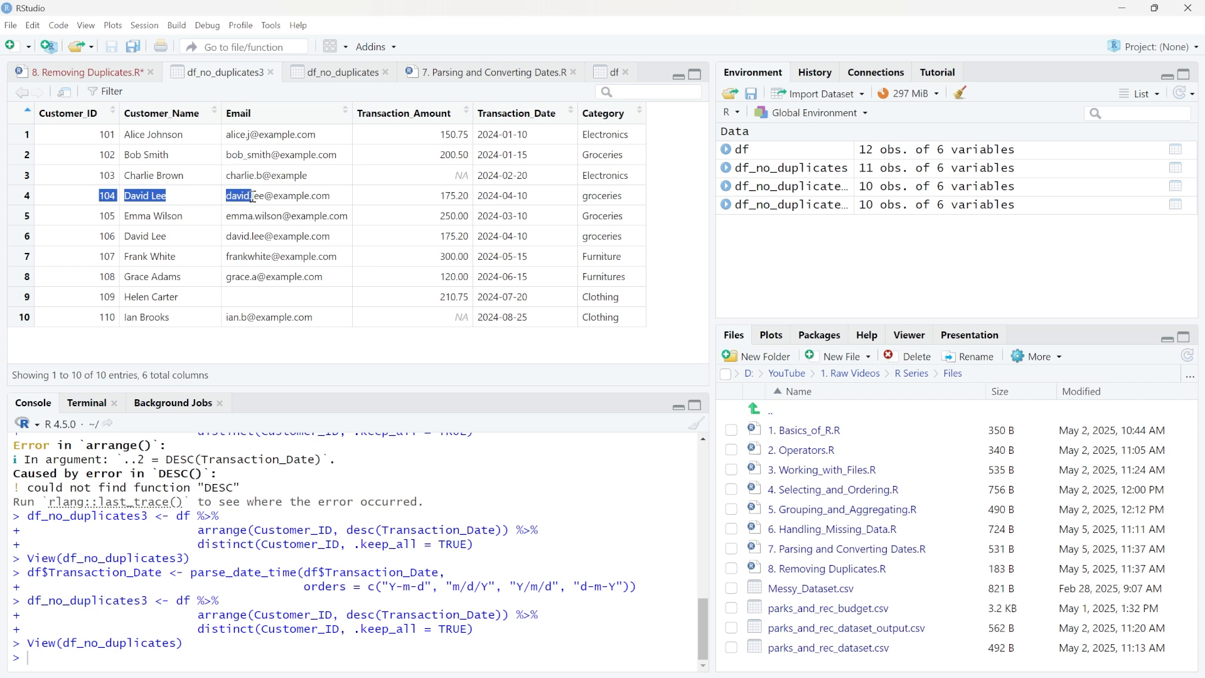
left_click(500, 196)
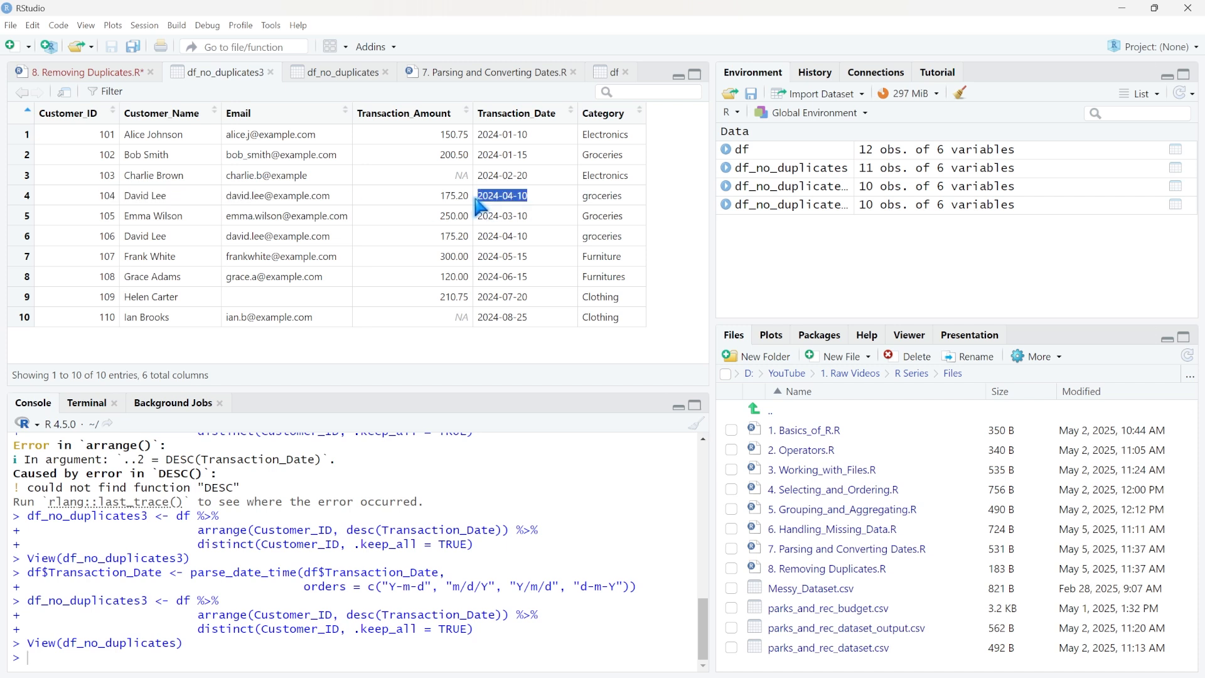
mouse_move(572, 153)
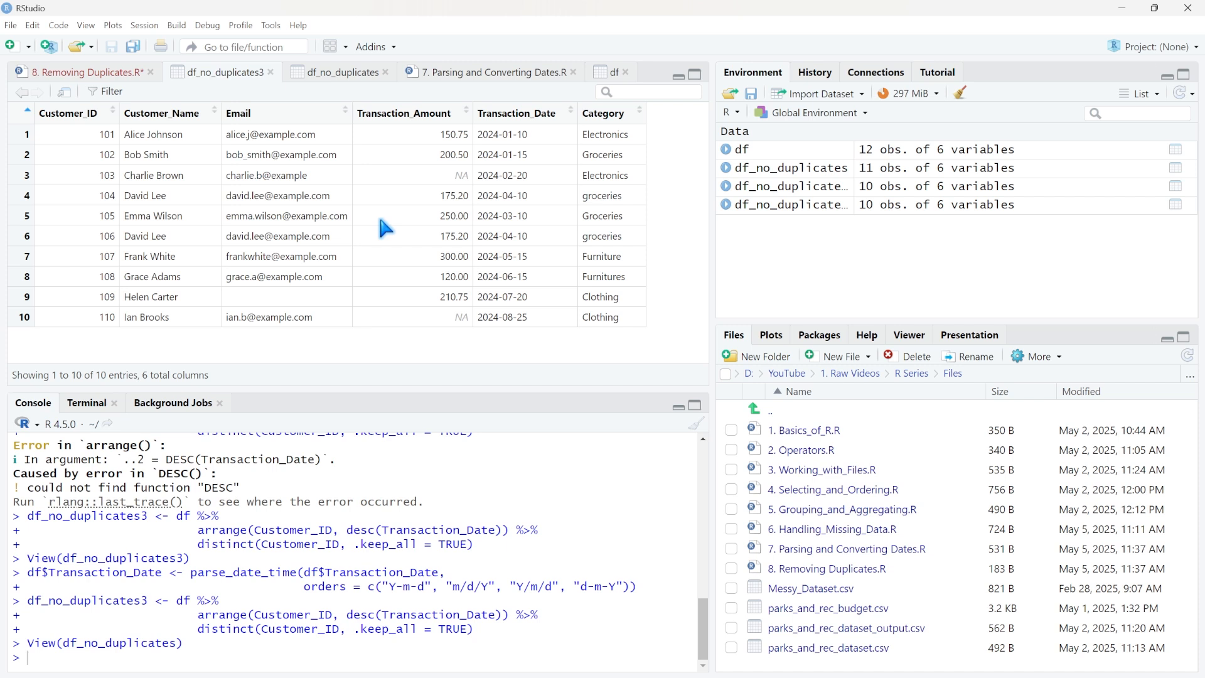
mouse_move(525, 197)
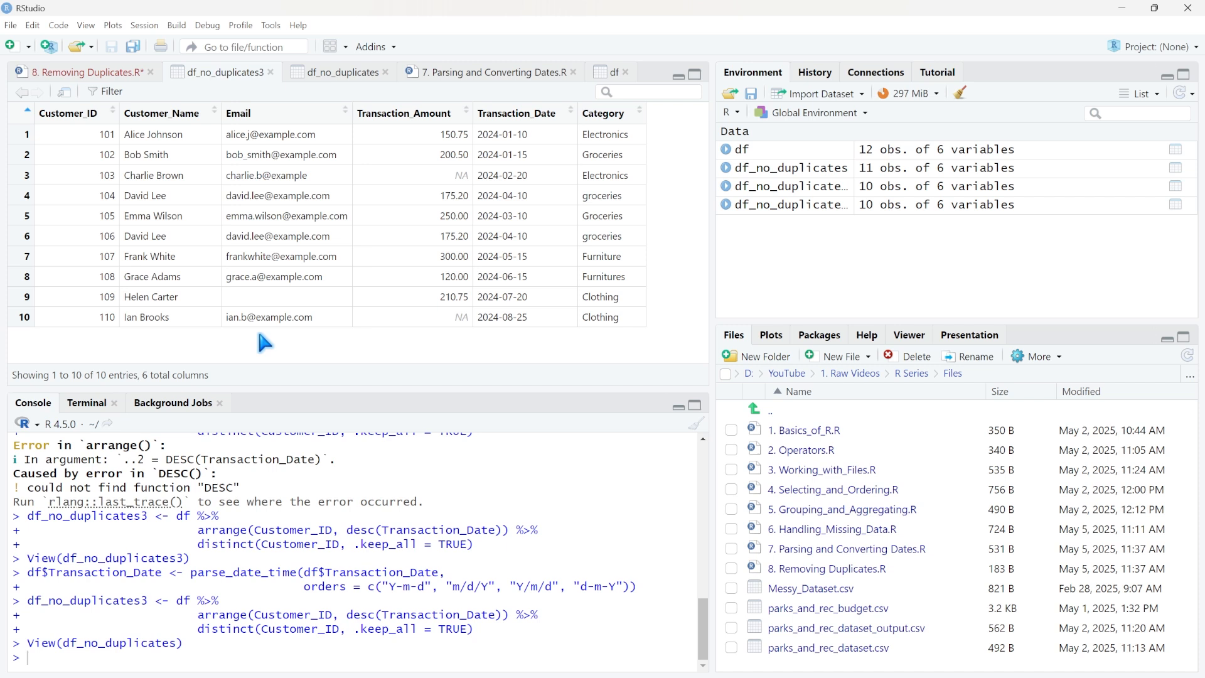
mouse_move(207, 256)
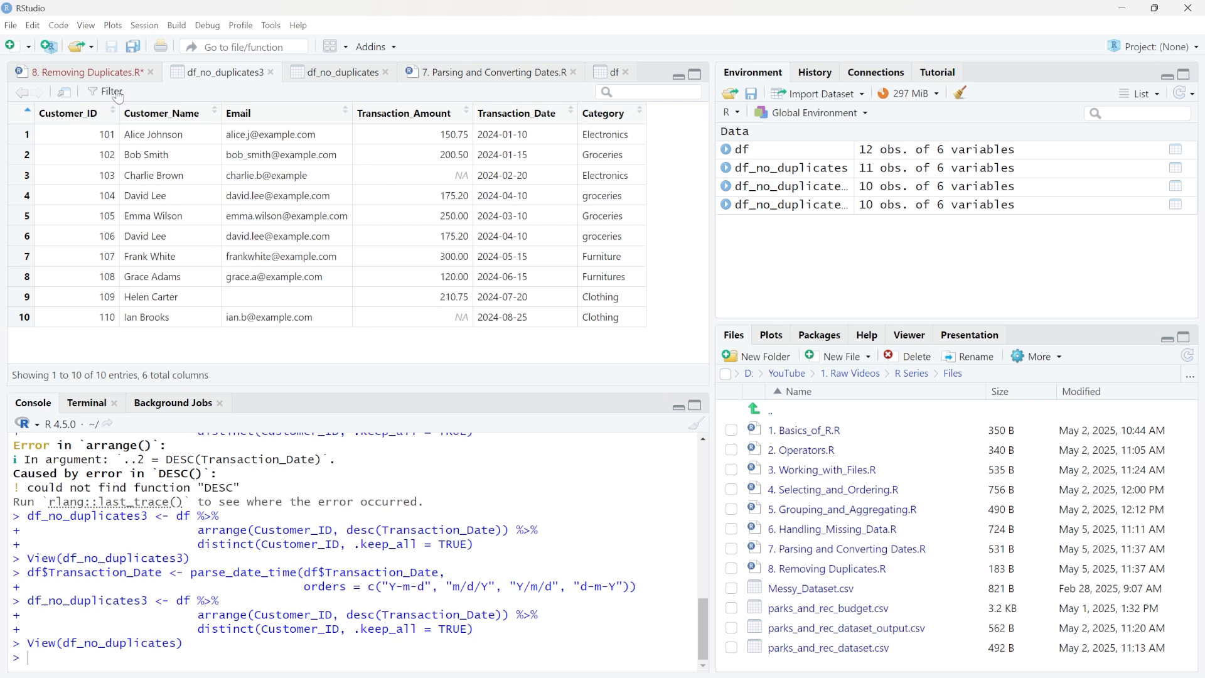
Step: Return to '8. Removing Duplicates.R' and place the cursor on blank line 19
left_click(84, 72)
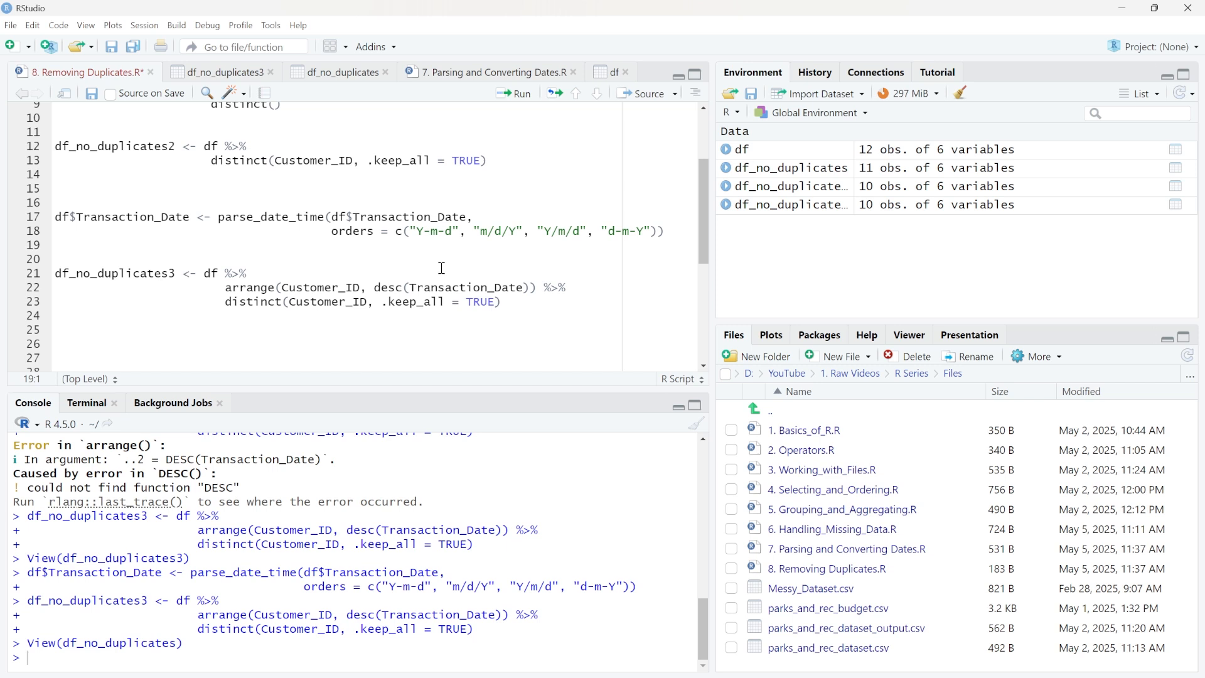
left_click(55, 245)
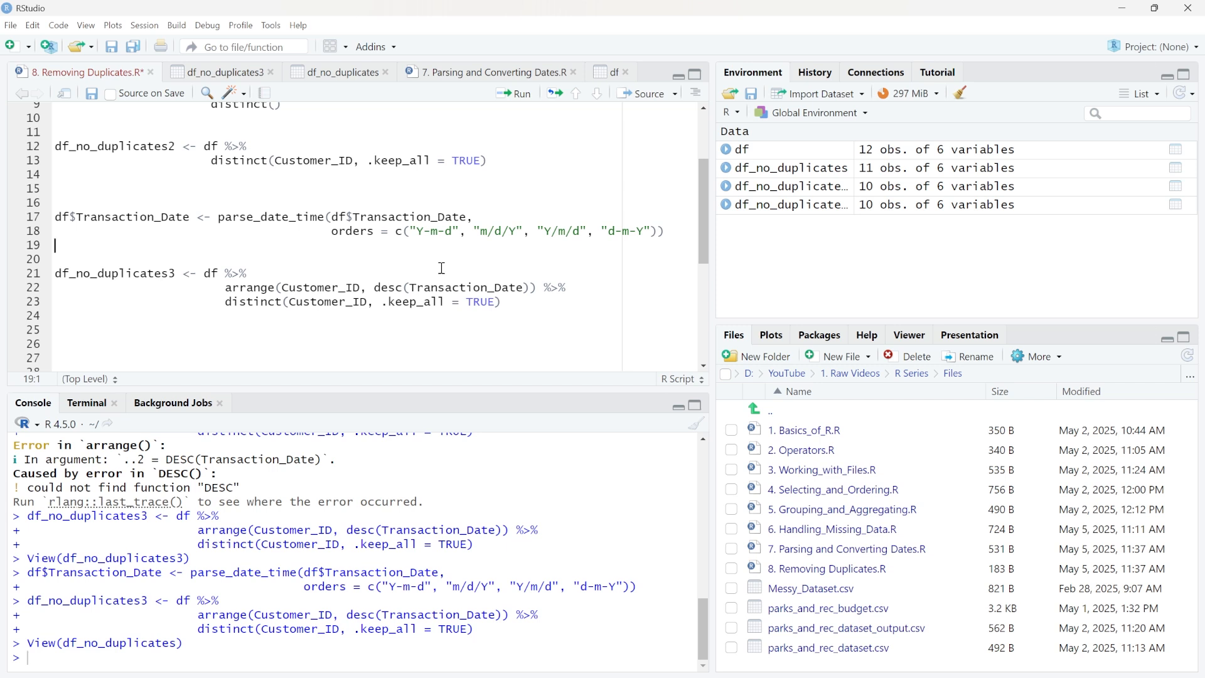